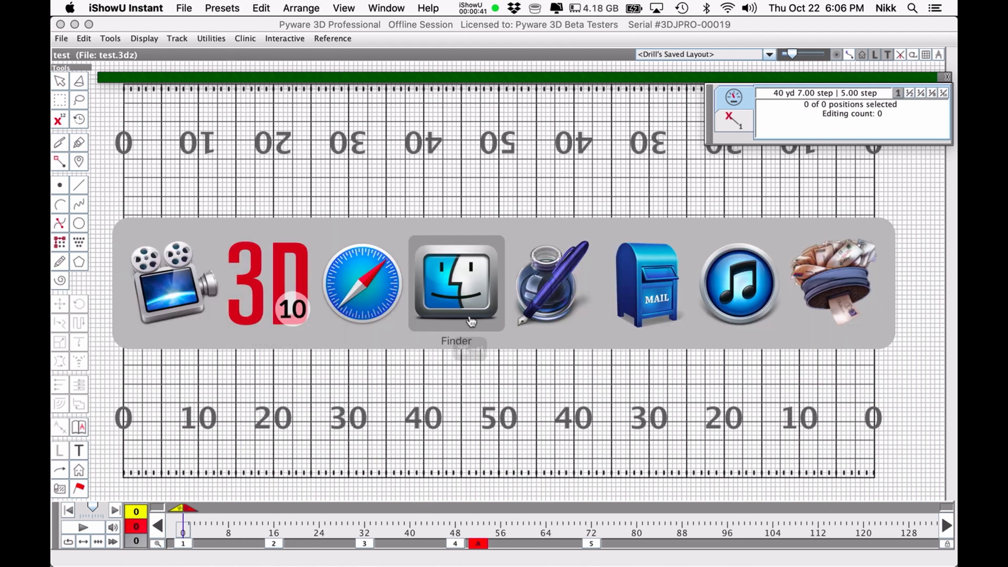
Bring Finder forward on the Pyware Audio folder and select Eleanor Rigby.wav.
click(455, 284)
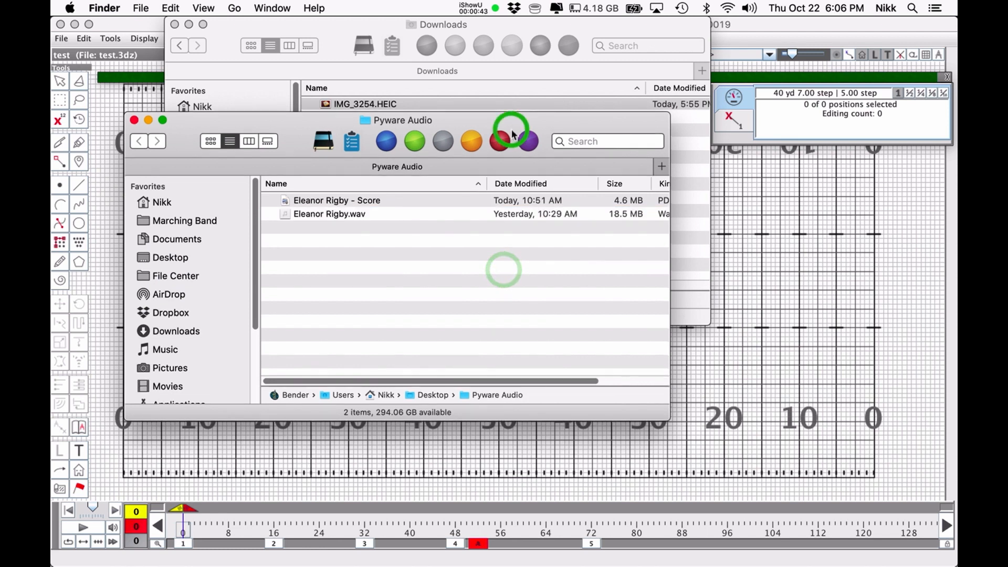
click(329, 213)
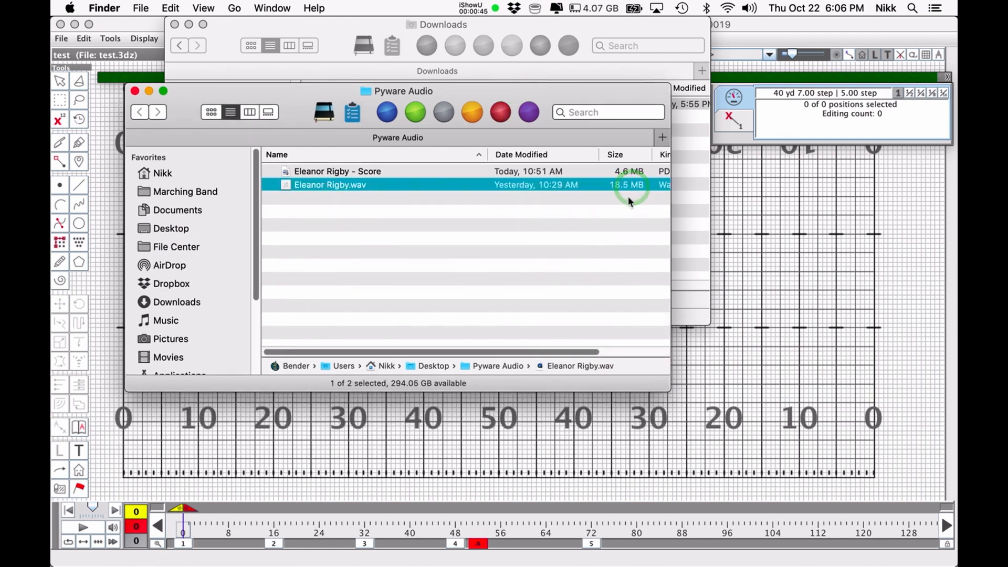
mouse_move(601, 228)
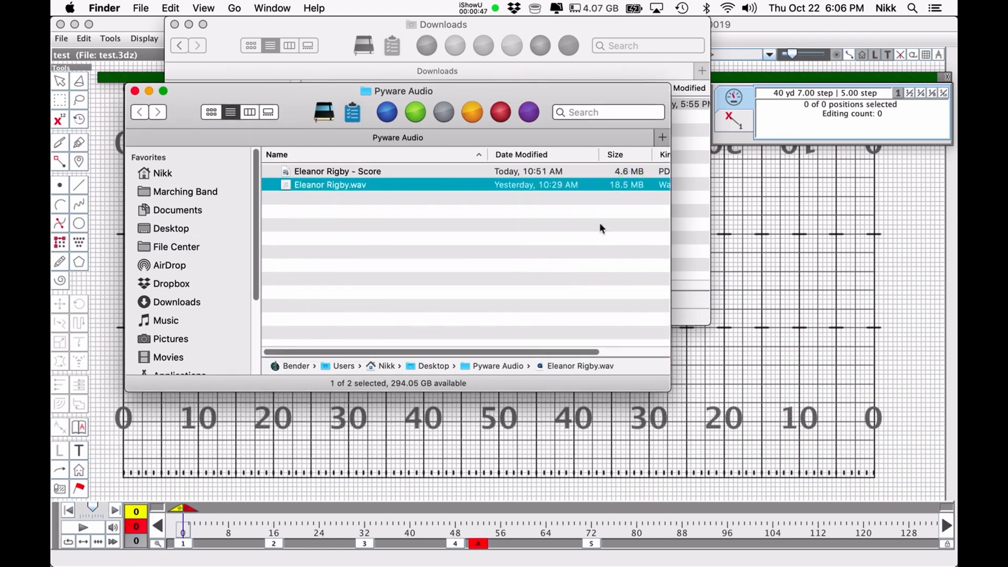
mouse_move(595, 246)
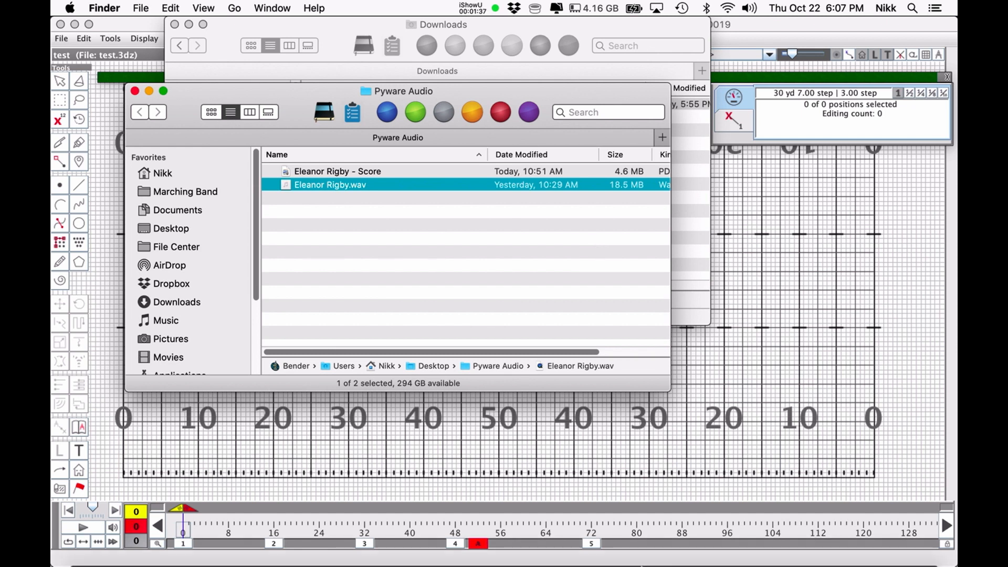
mouse_move(416, 515)
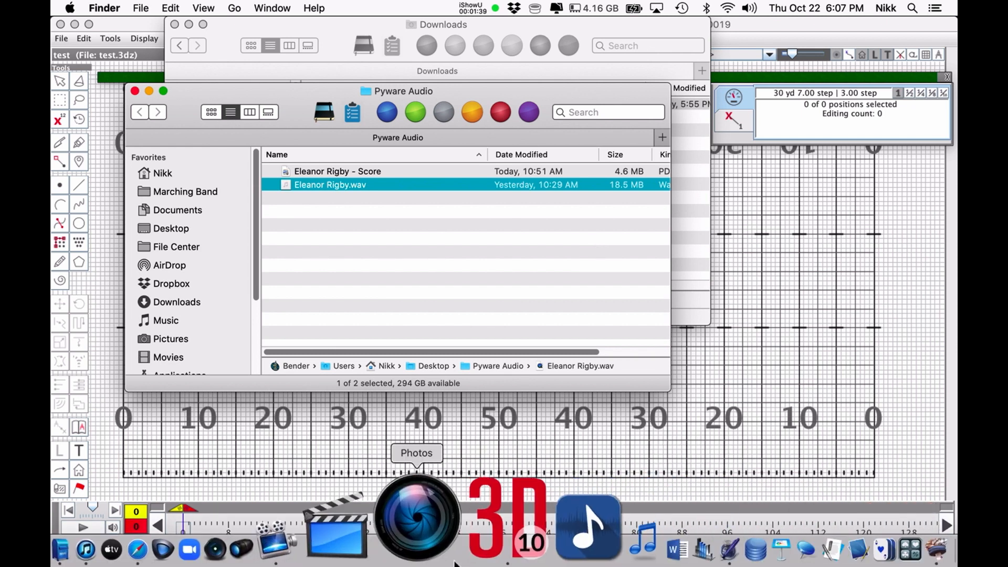
Launch Audacity and drag Eleanor Rigby.wav in as a stereo track.
click(587, 517)
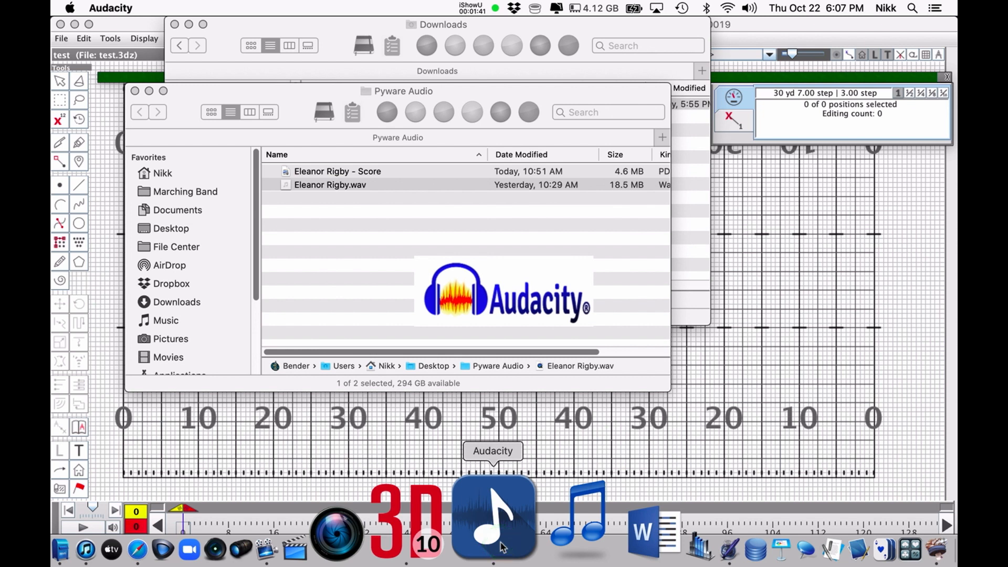
click(492, 517)
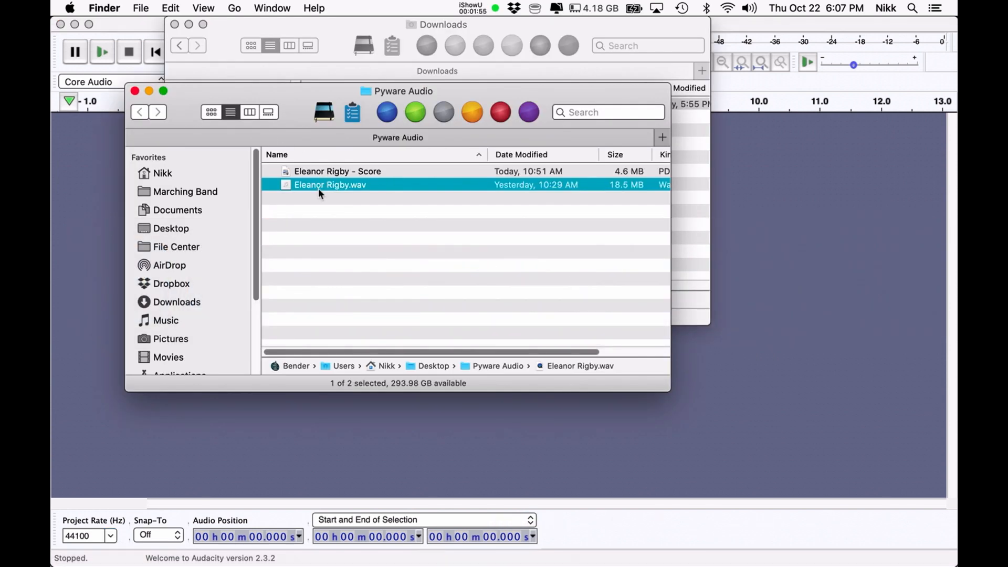
drag(329, 184, 501, 442)
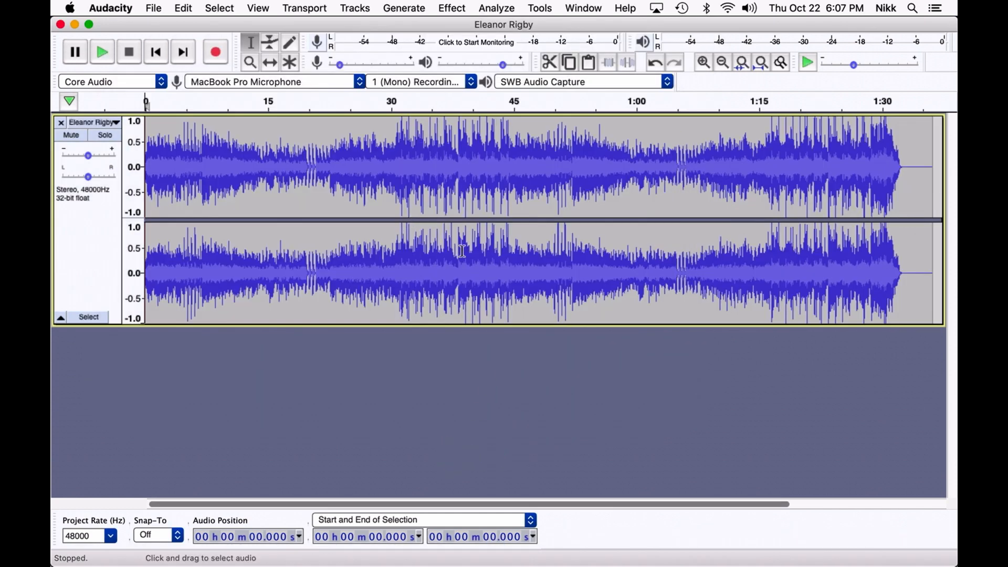
mouse_move(391, 155)
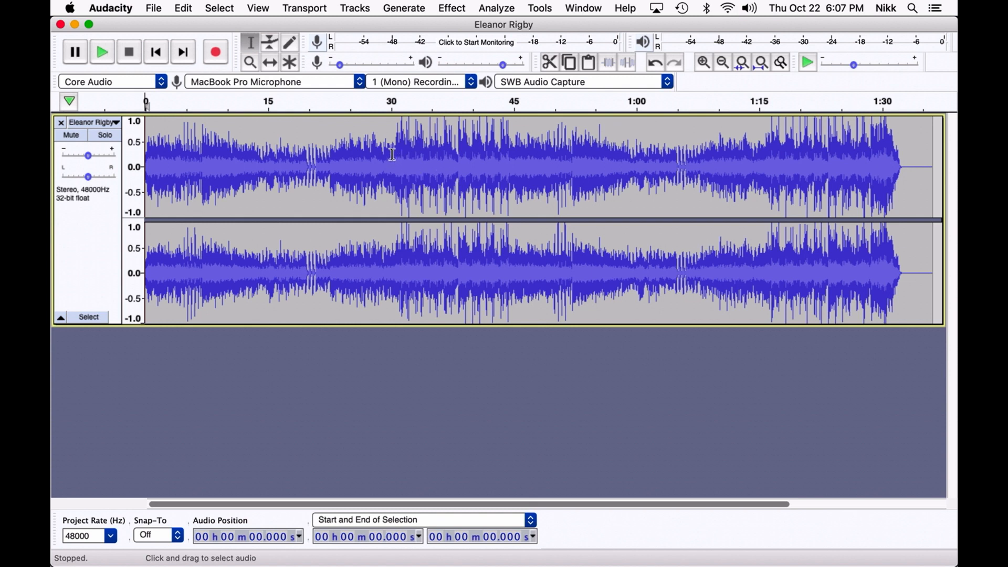
Select roughly 0:58 to 1:06 of the audio and browse the export options.
drag(392, 154, 479, 154)
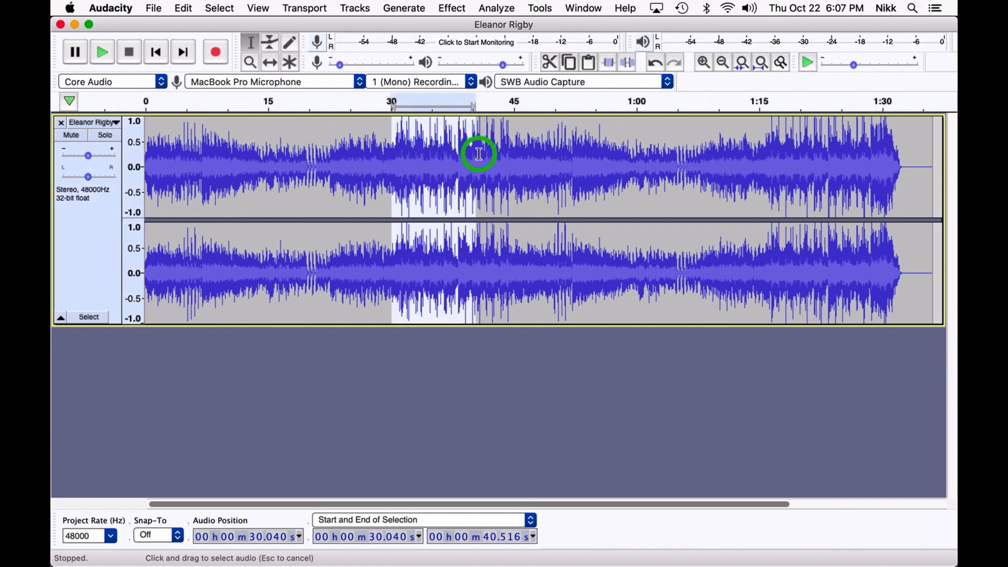
click(647, 174)
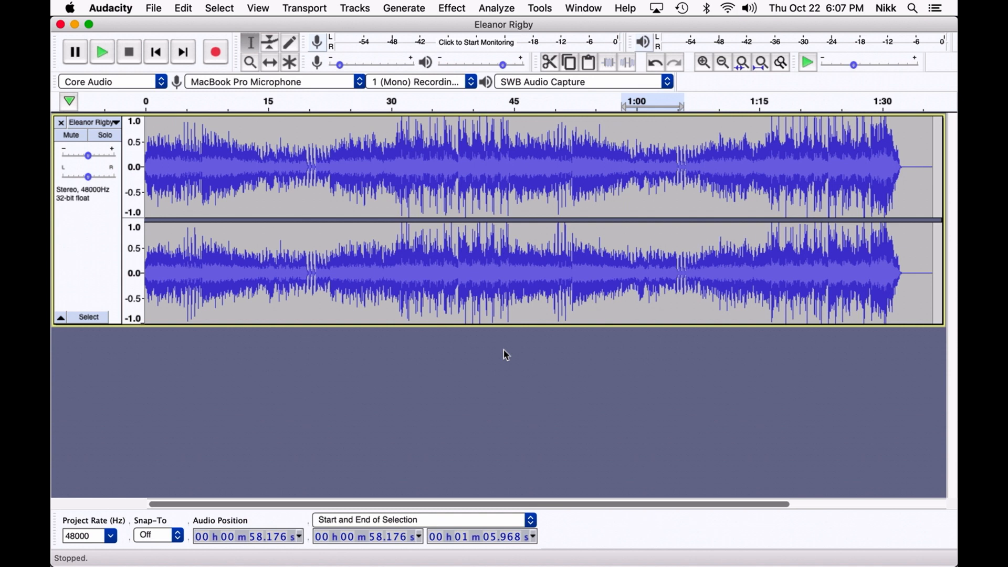
click(451, 8)
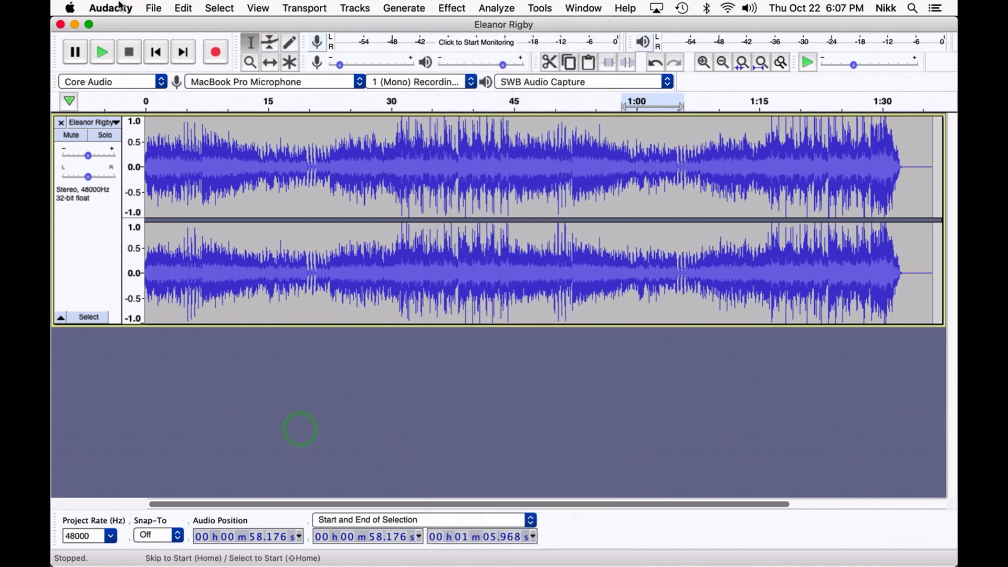
click(153, 8)
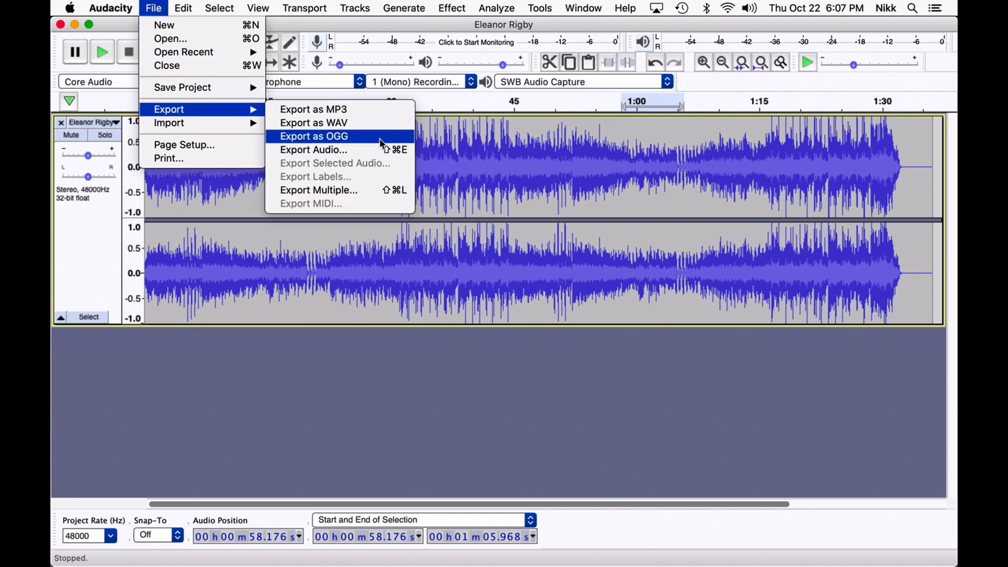
Export Eleanor Rigby as OGG into Pyware Audio and find Eleanor Rigby.ogg in Finder.
click(314, 136)
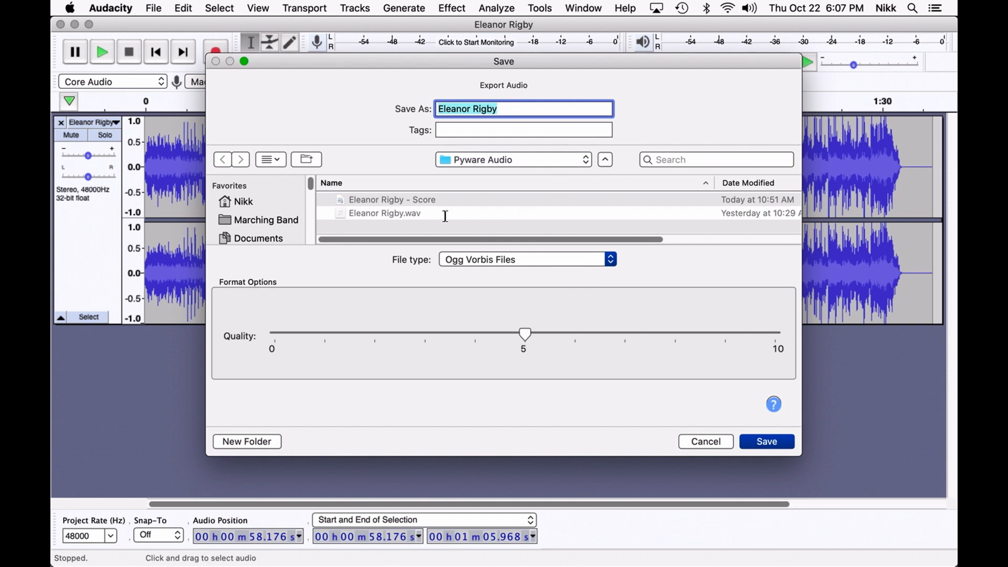
mouse_move(739, 335)
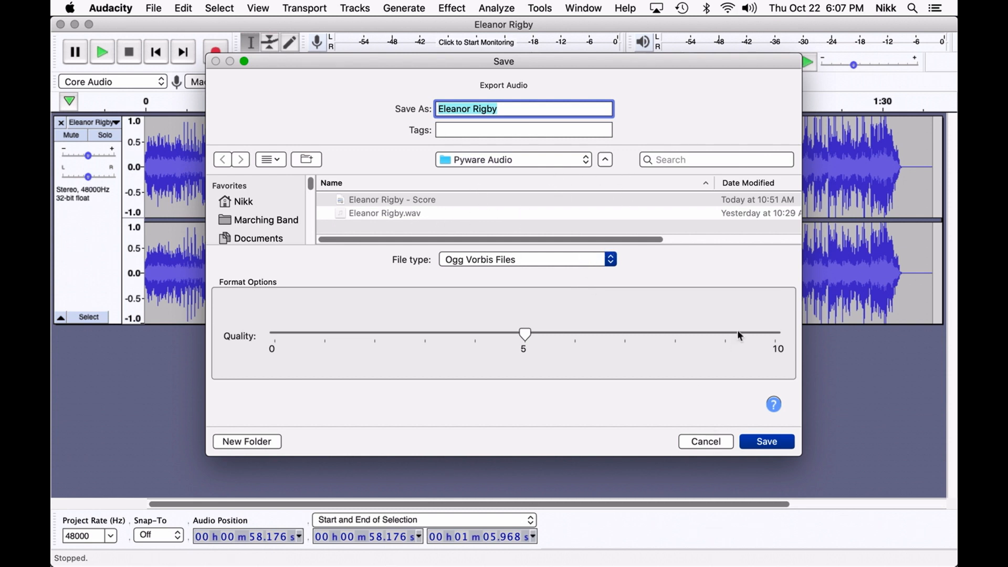
click(766, 441)
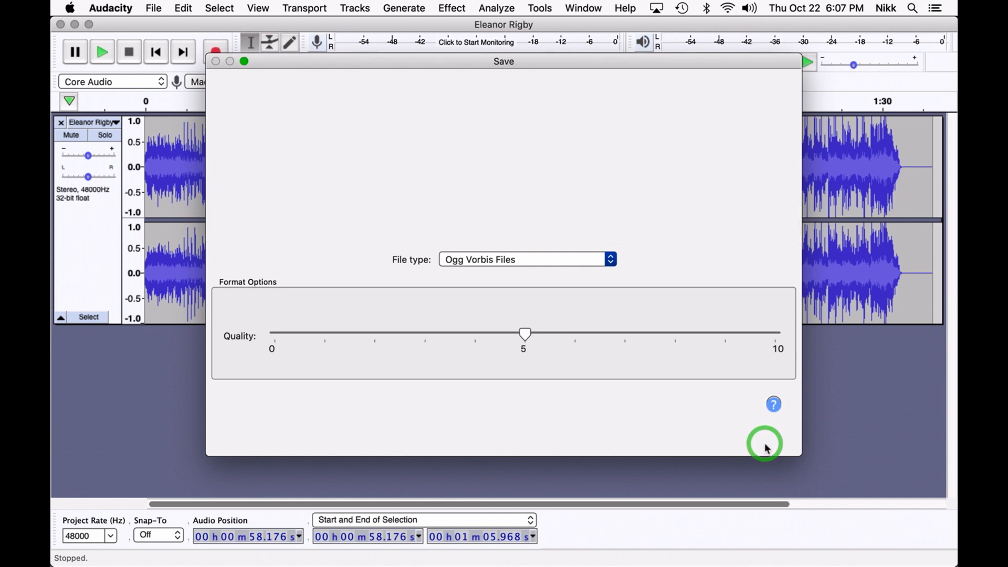
click(765, 443)
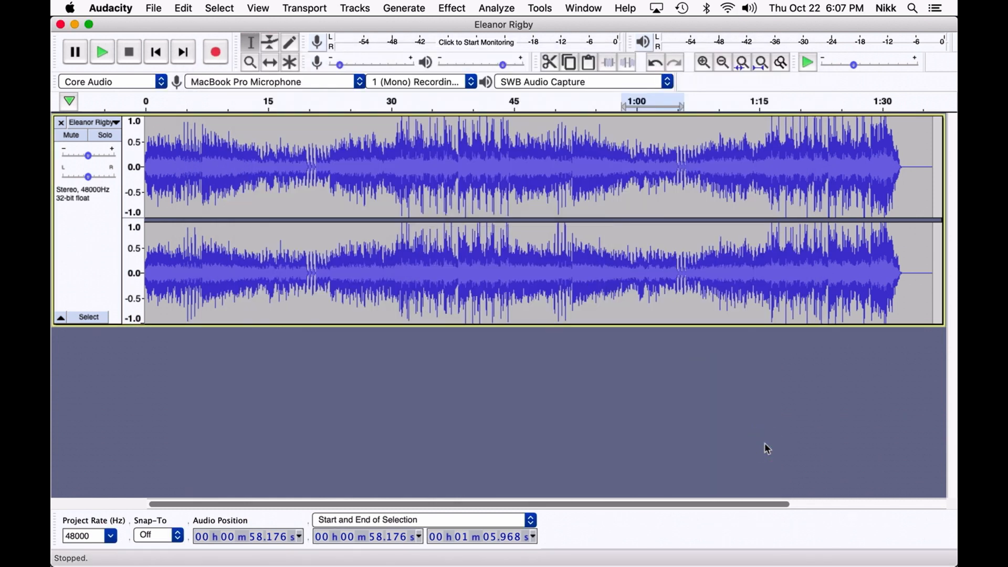
mouse_move(739, 449)
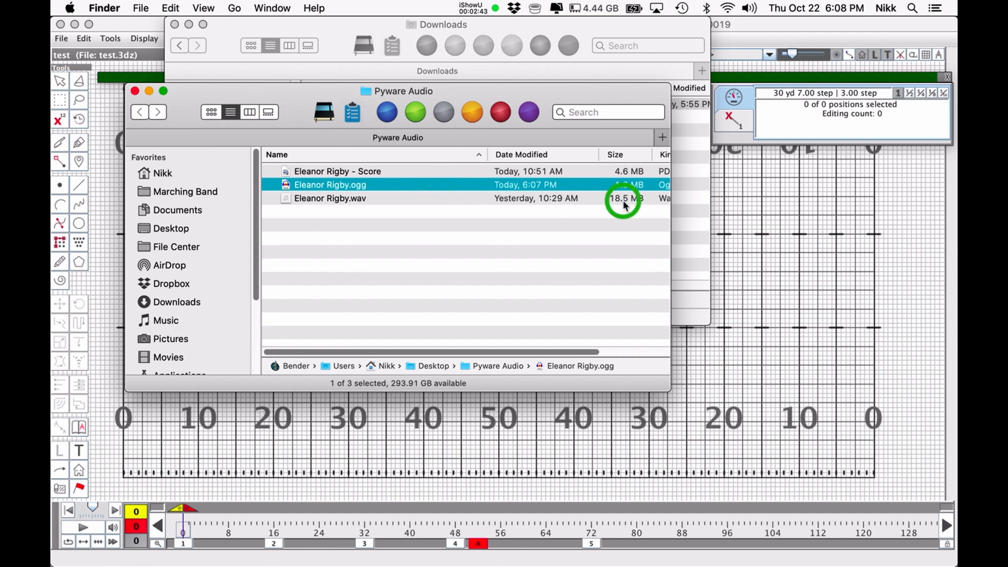
click(330, 198)
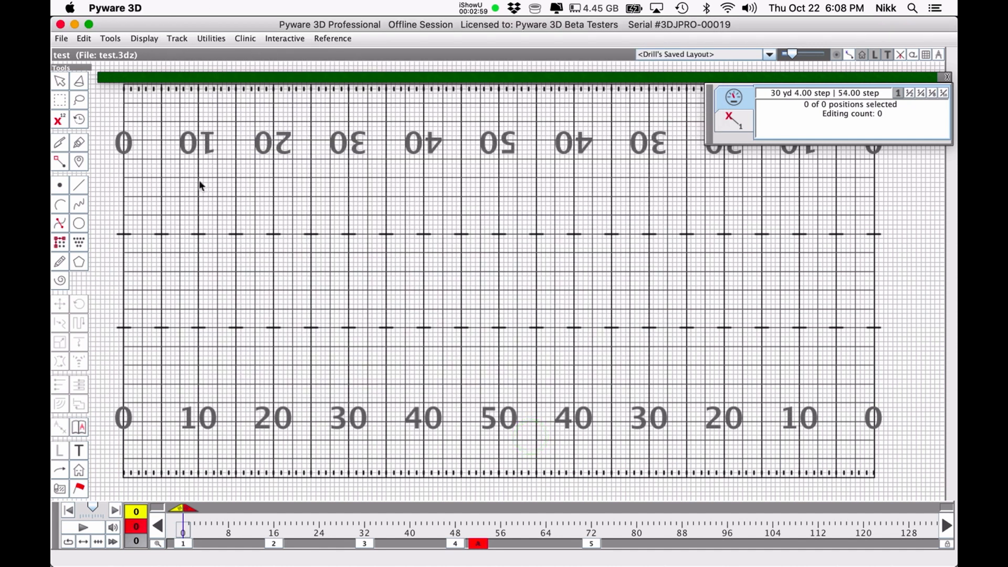
In Document Options Preferences, set Audio File to Eleanor Rigby.ogg and apply with OK.
click(61, 38)
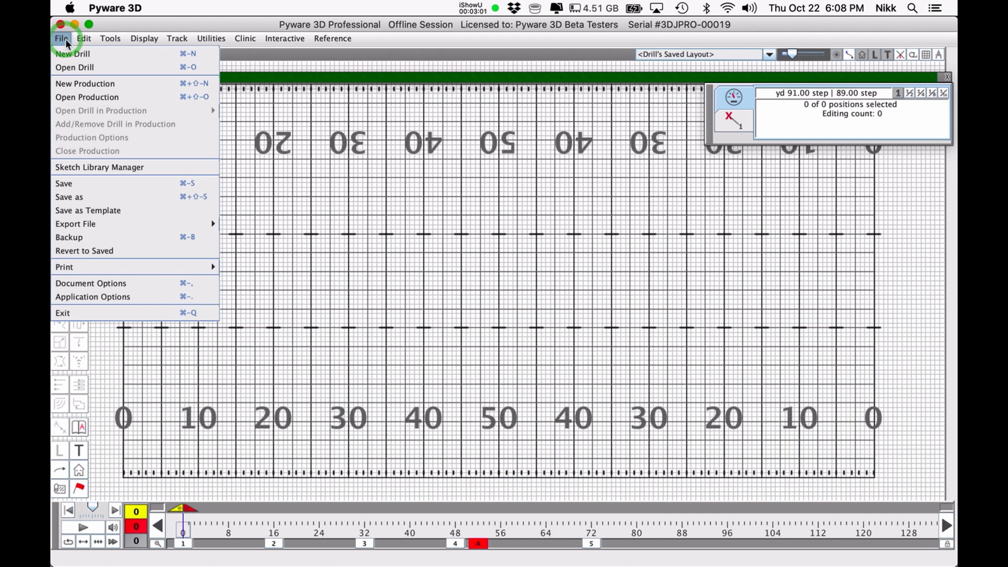
mouse_move(108, 288)
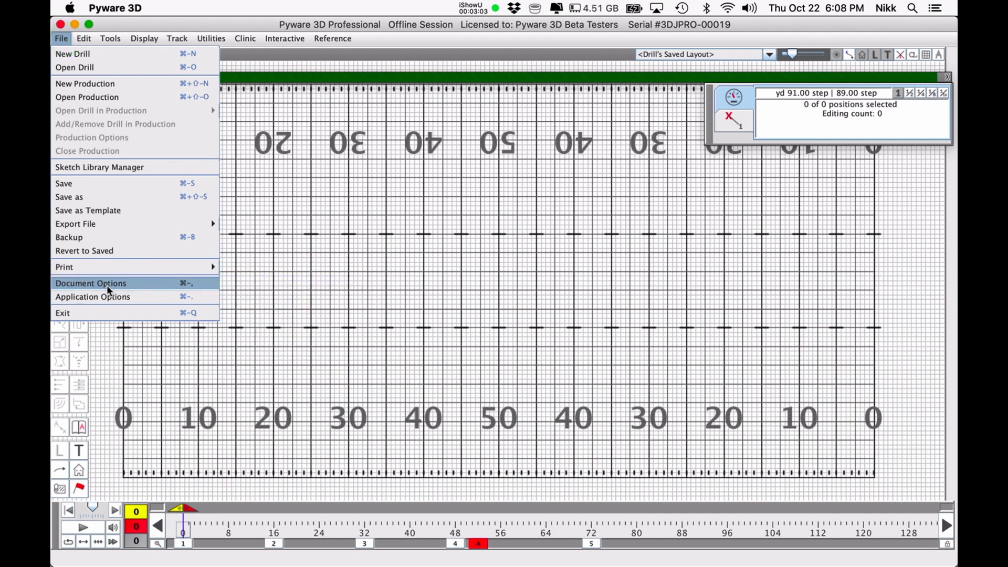
click(90, 283)
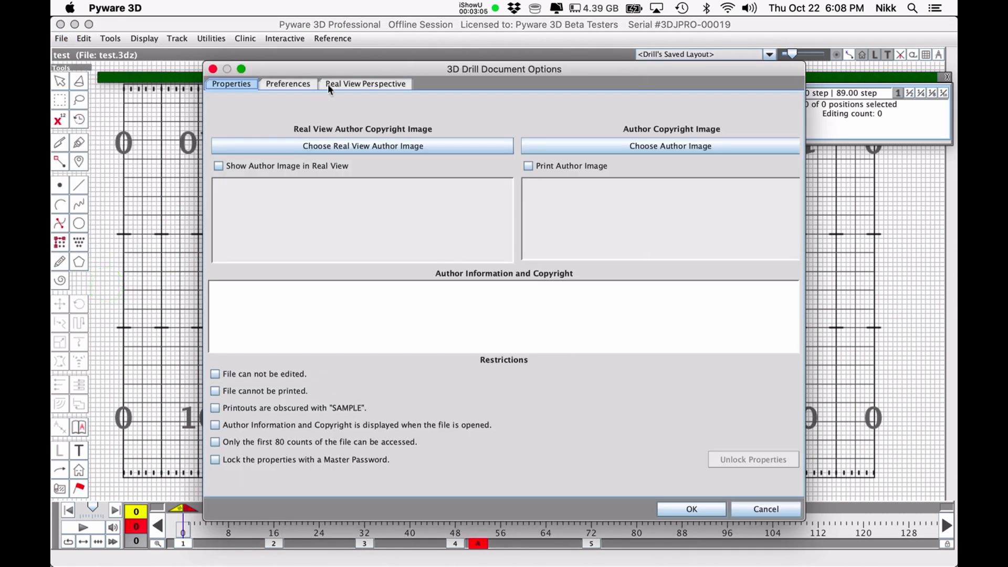
click(287, 83)
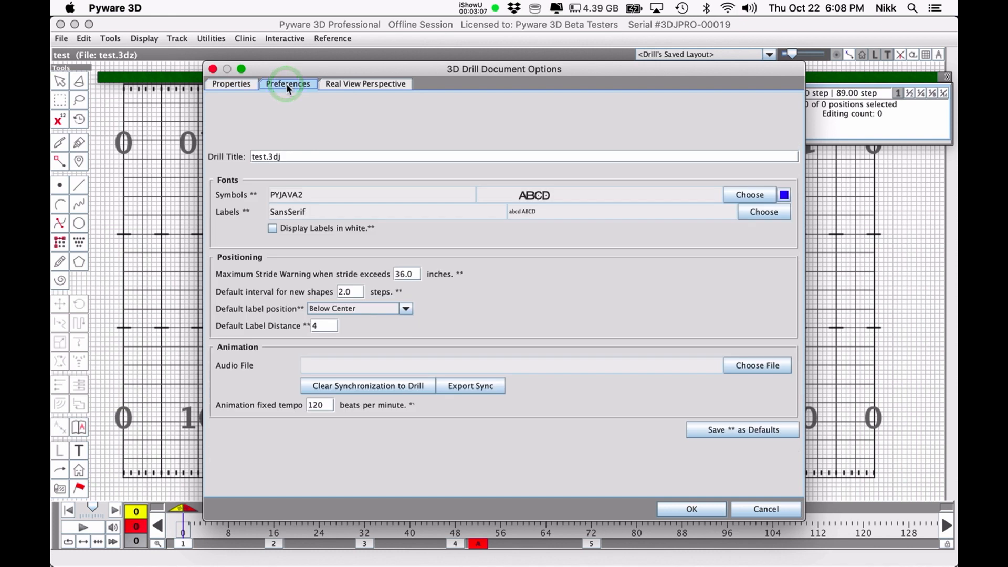
mouse_move(232, 352)
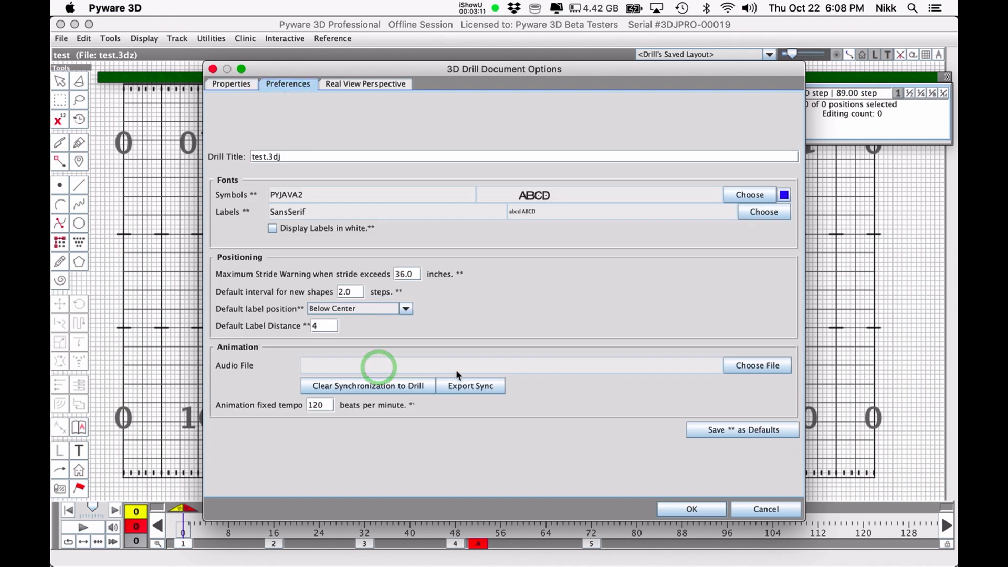
mouse_move(613, 374)
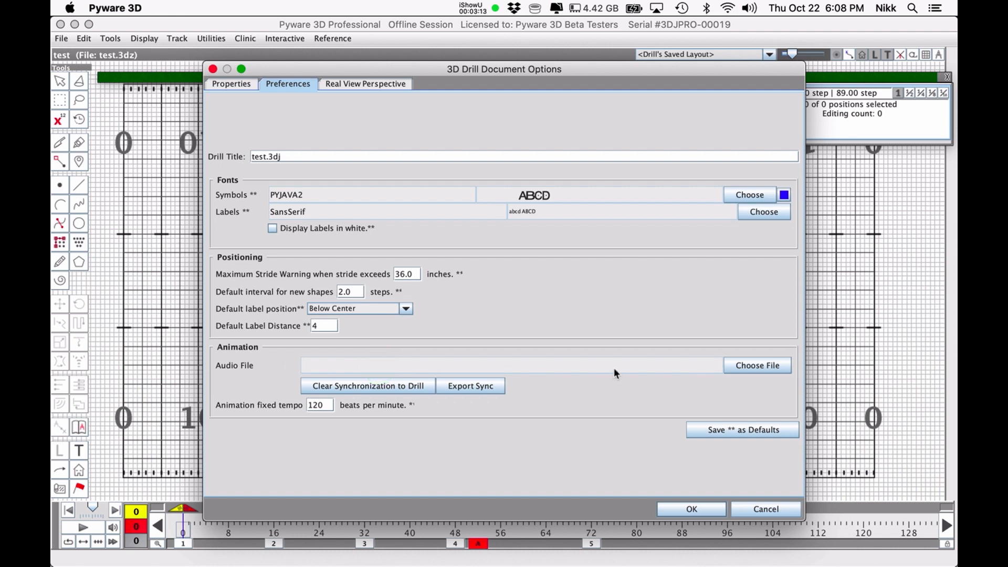
click(757, 365)
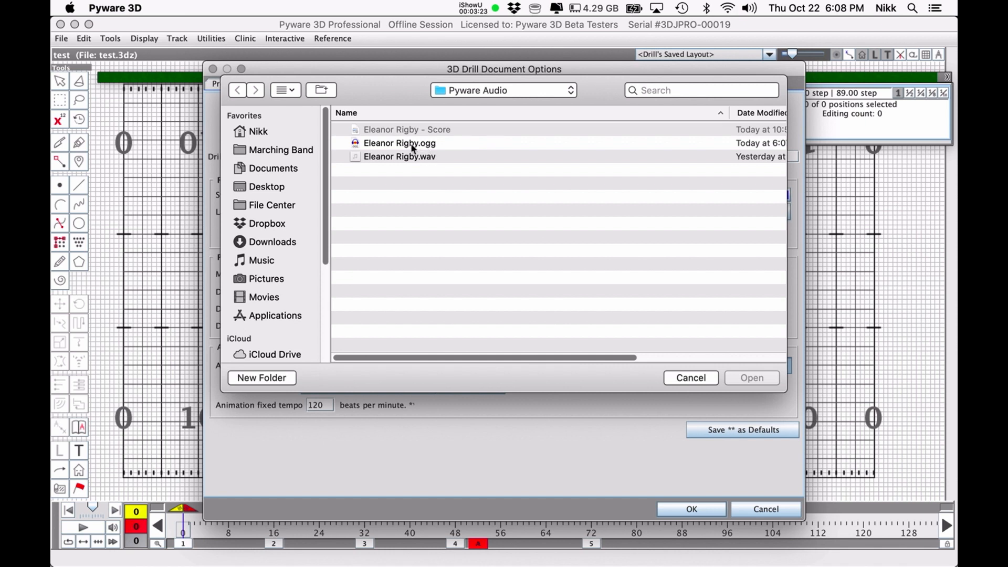
click(399, 143)
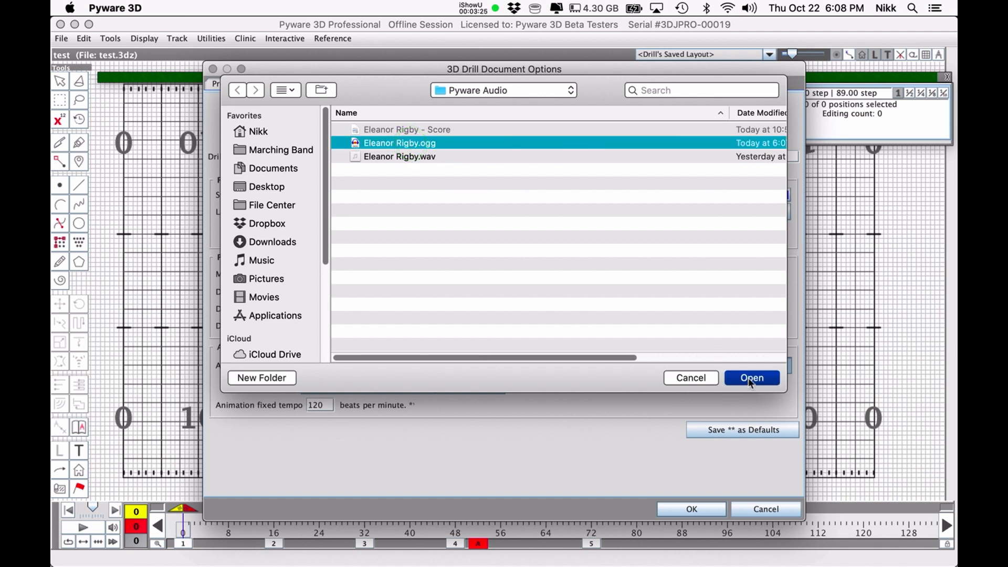
click(751, 377)
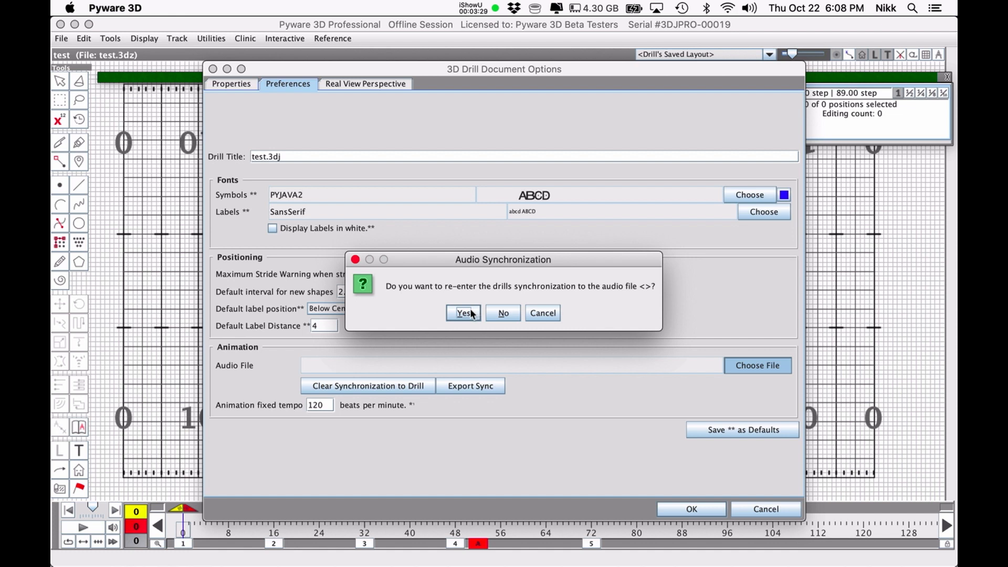
click(463, 313)
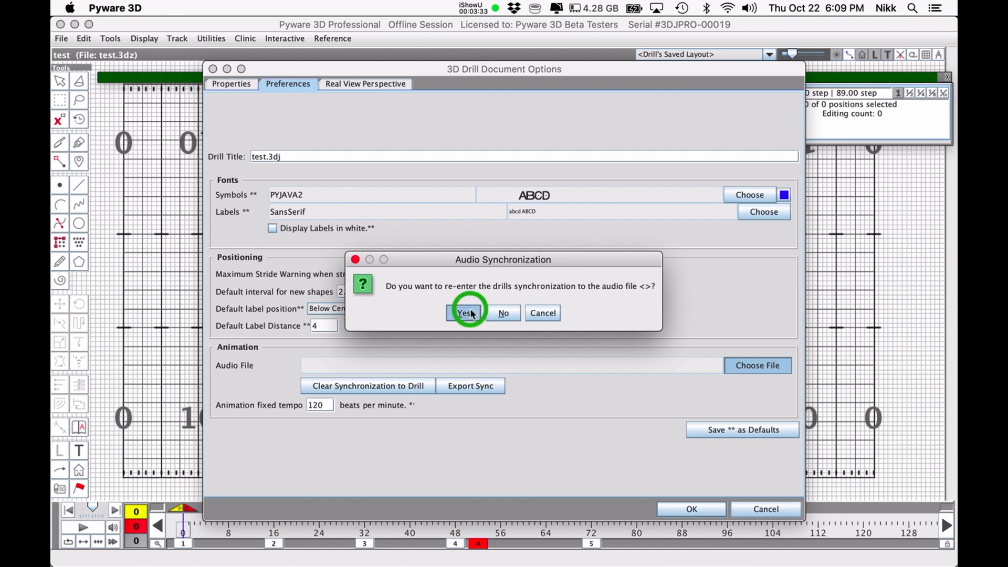
click(464, 313)
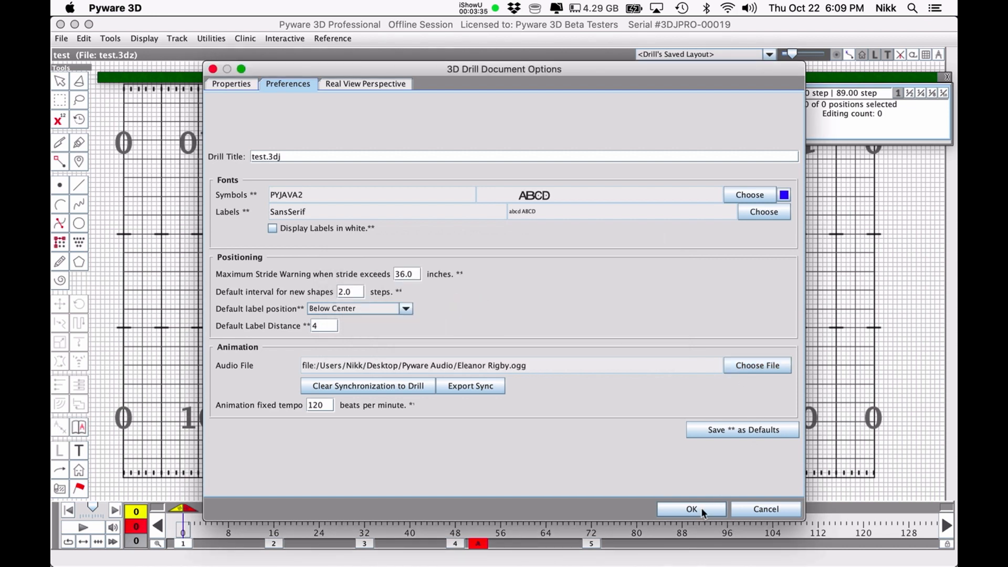
click(690, 509)
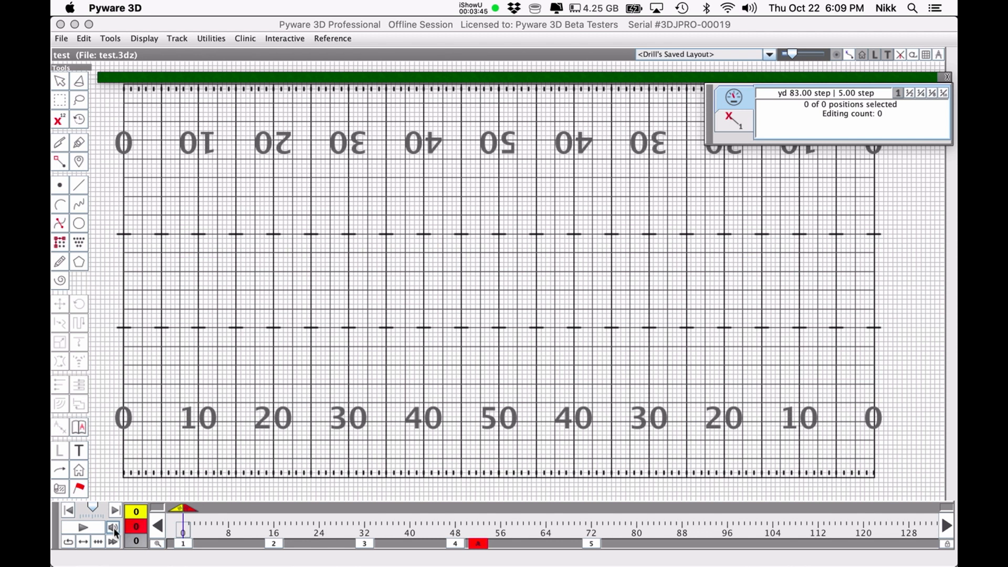
Open Audio File Synchronization with one tap per count from count 0, and move the dialog up.
click(114, 527)
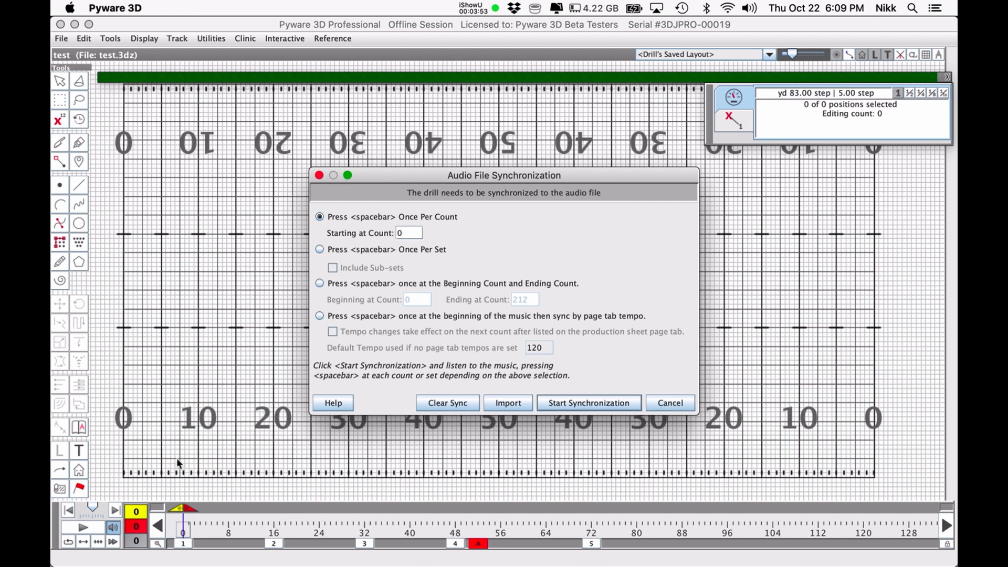
mouse_move(383, 235)
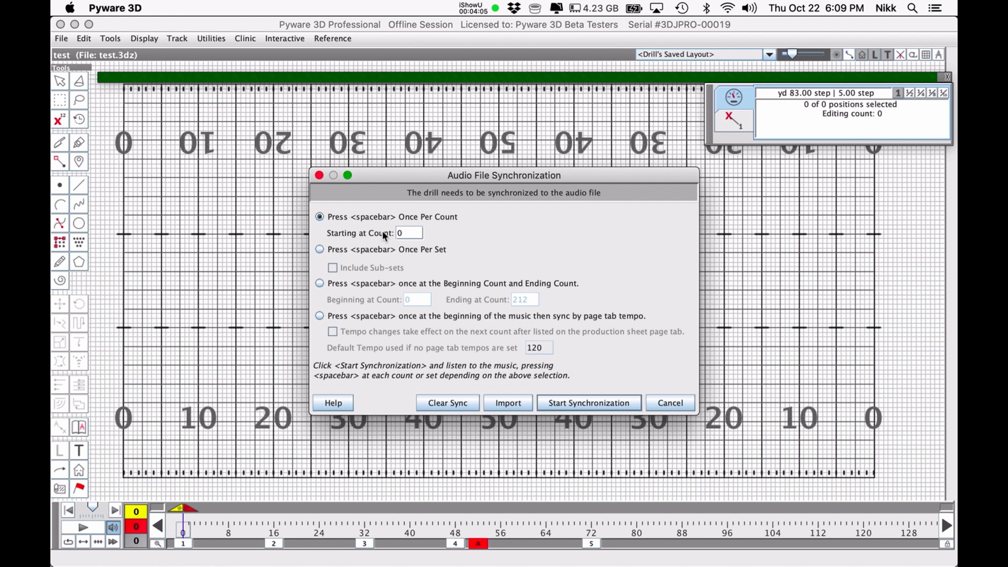
mouse_move(430, 257)
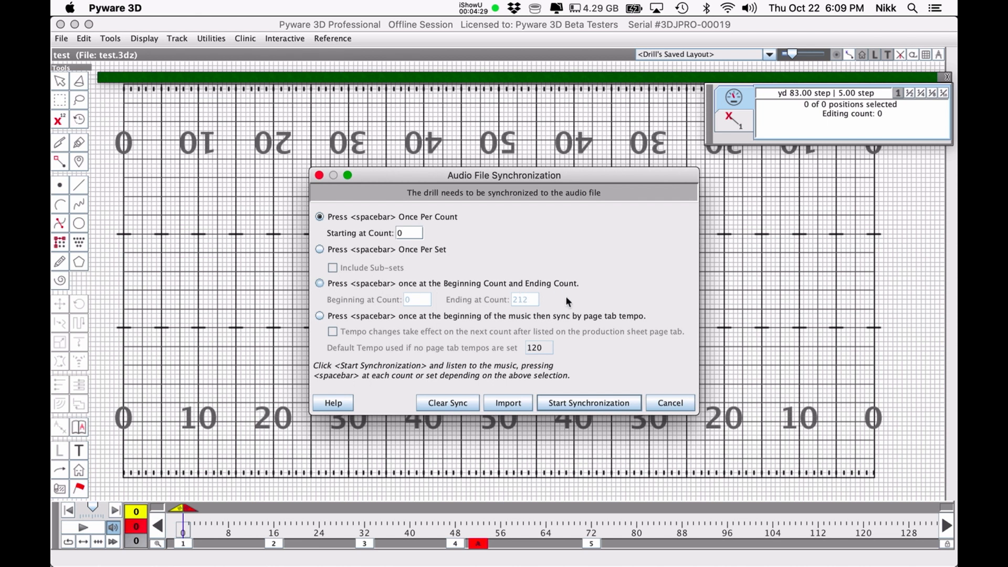
mouse_move(571, 307)
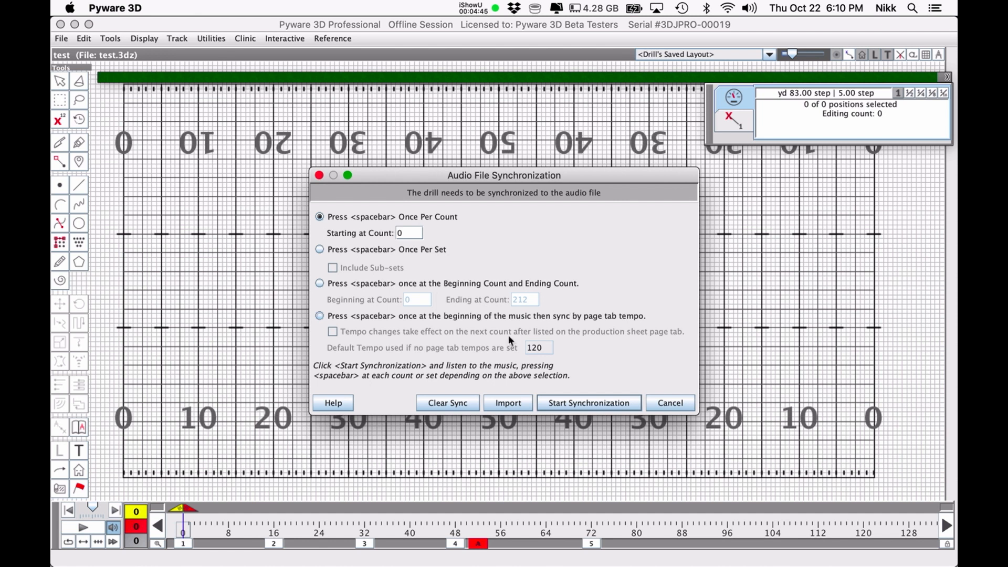
mouse_move(493, 337)
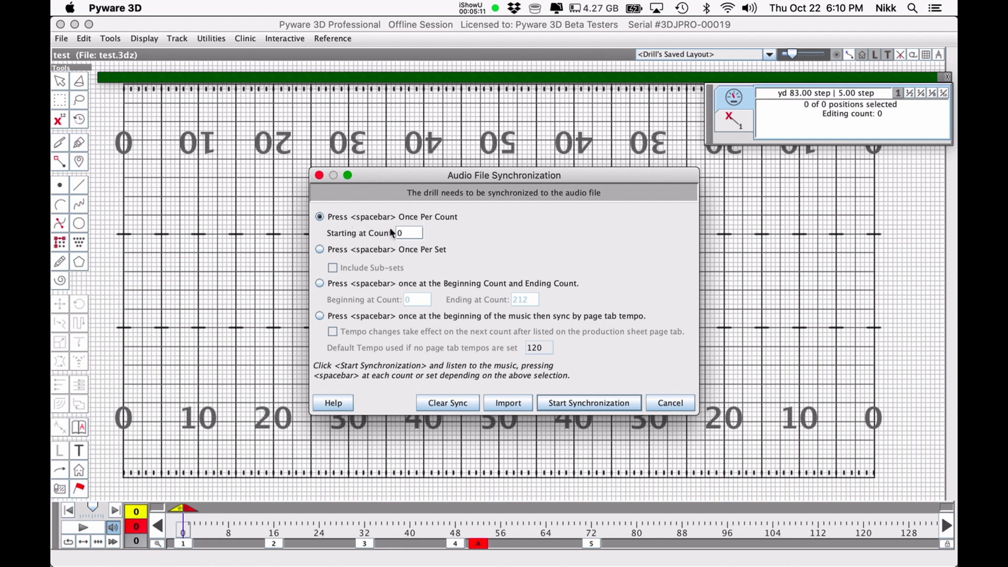
mouse_move(619, 361)
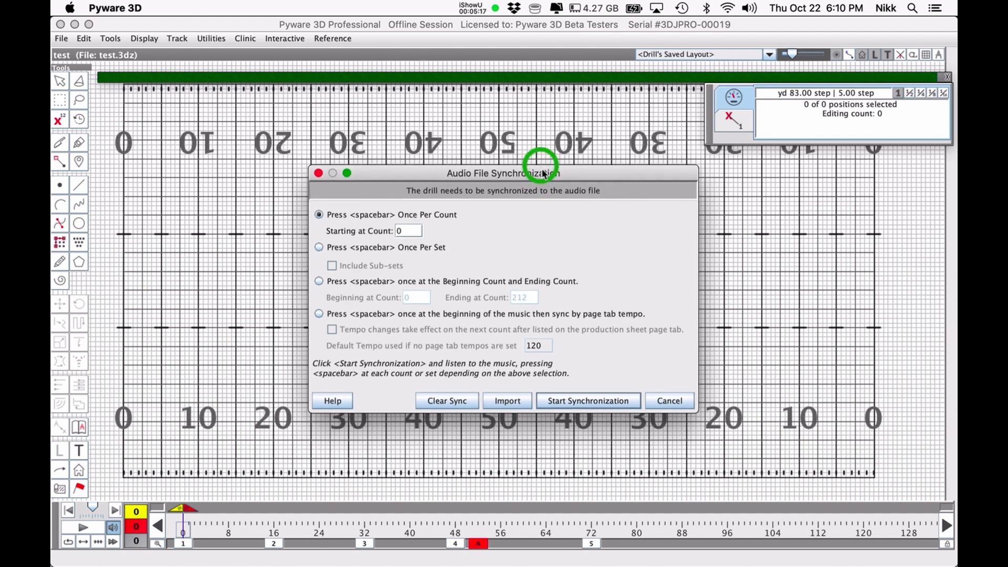
drag(501, 172, 498, 141)
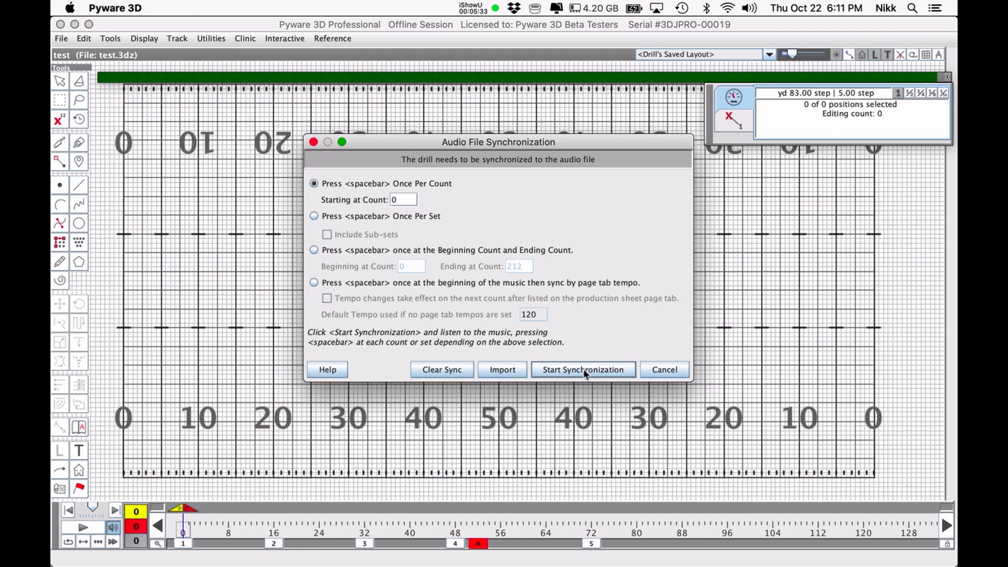
Tap the spacebar on each count while the music plays, stopping around count 73.
click(582, 369)
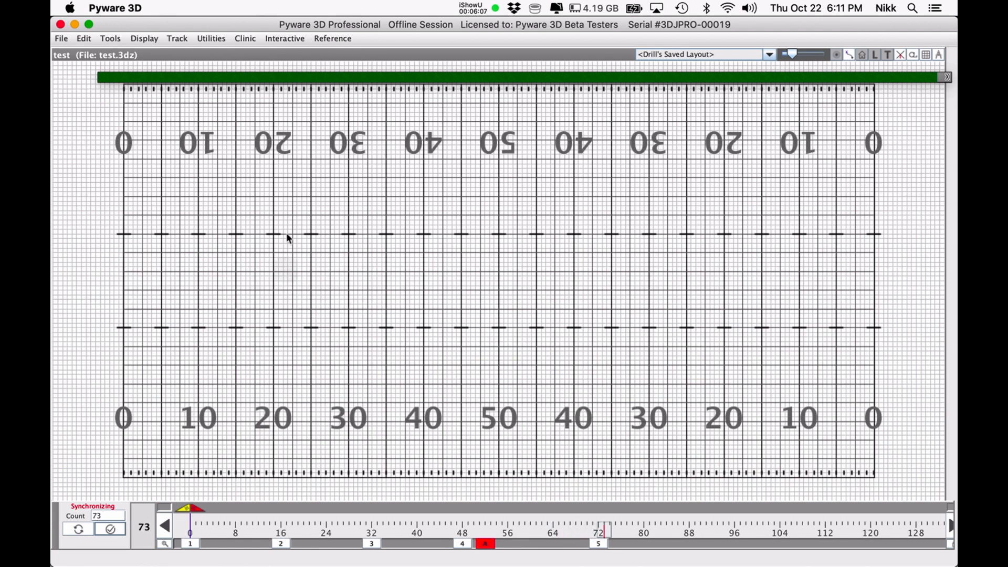
click(110, 528)
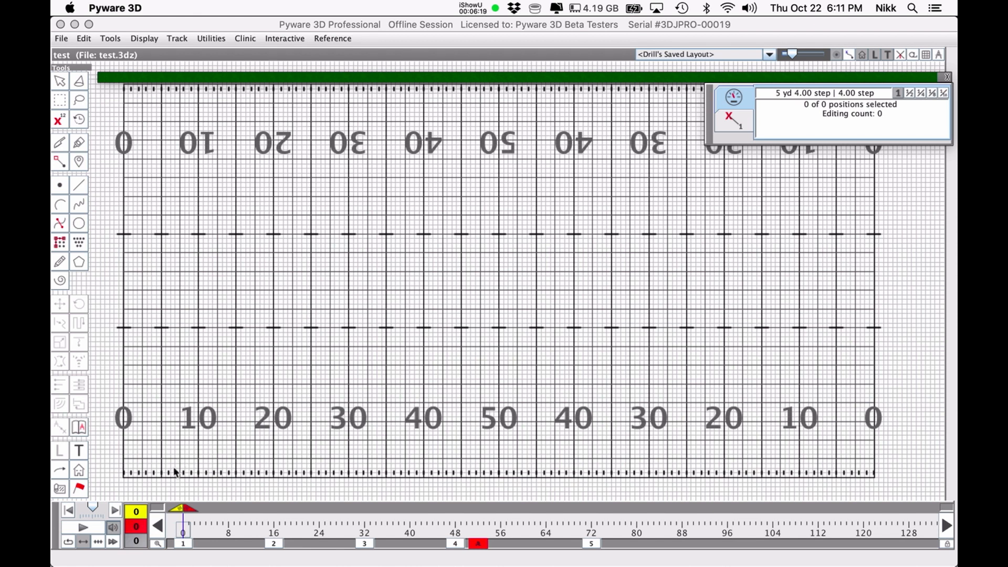
click(273, 543)
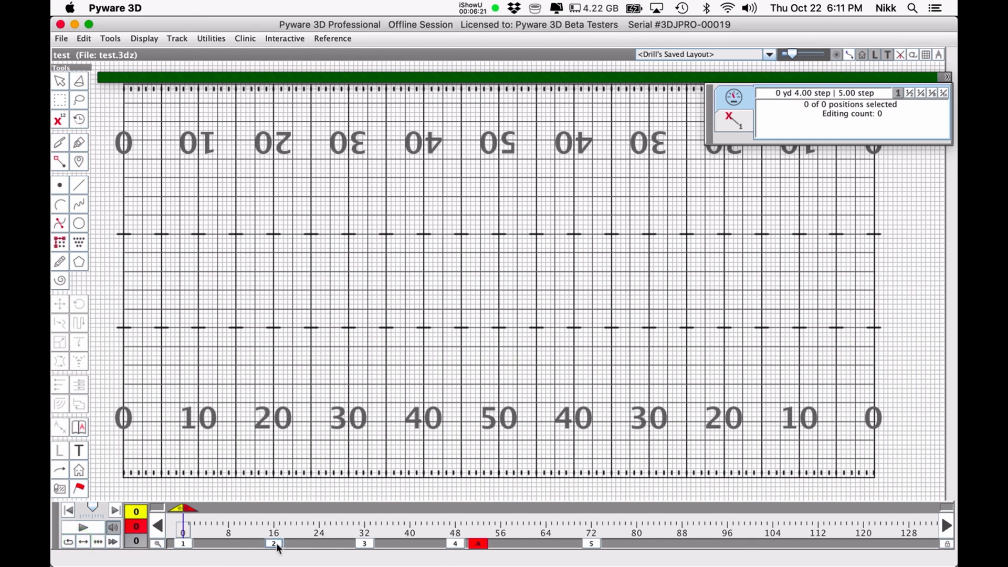
click(273, 544)
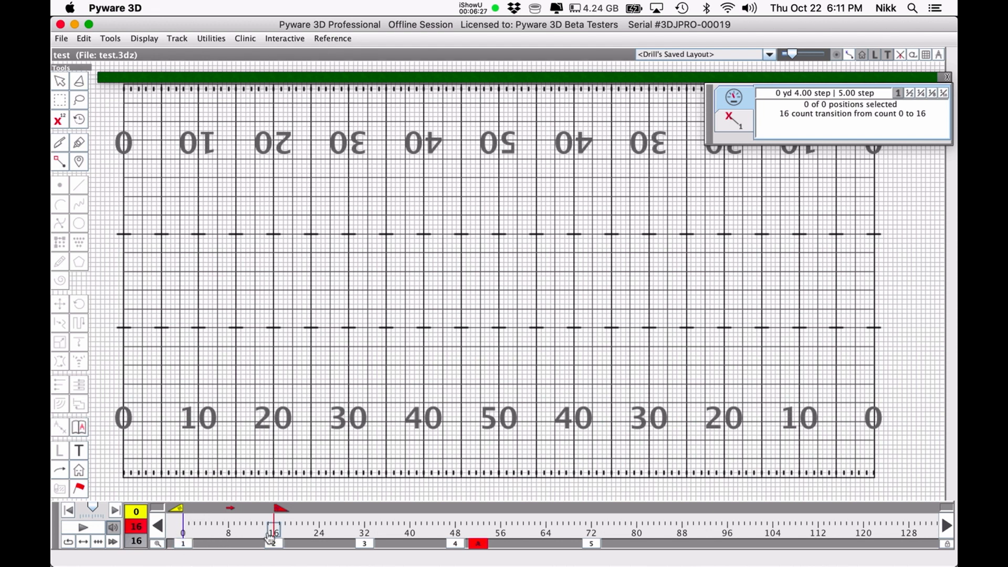
click(83, 527)
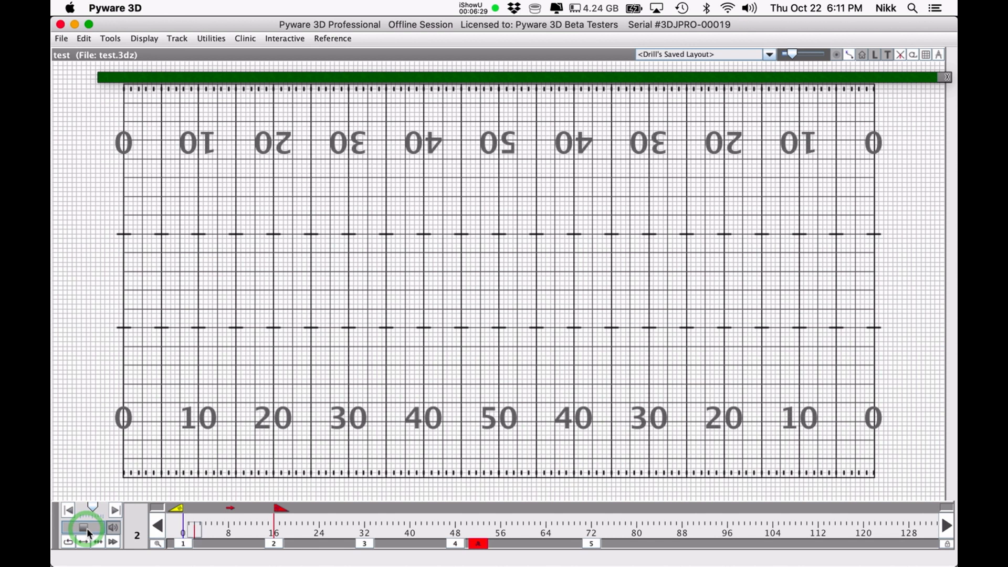
click(84, 528)
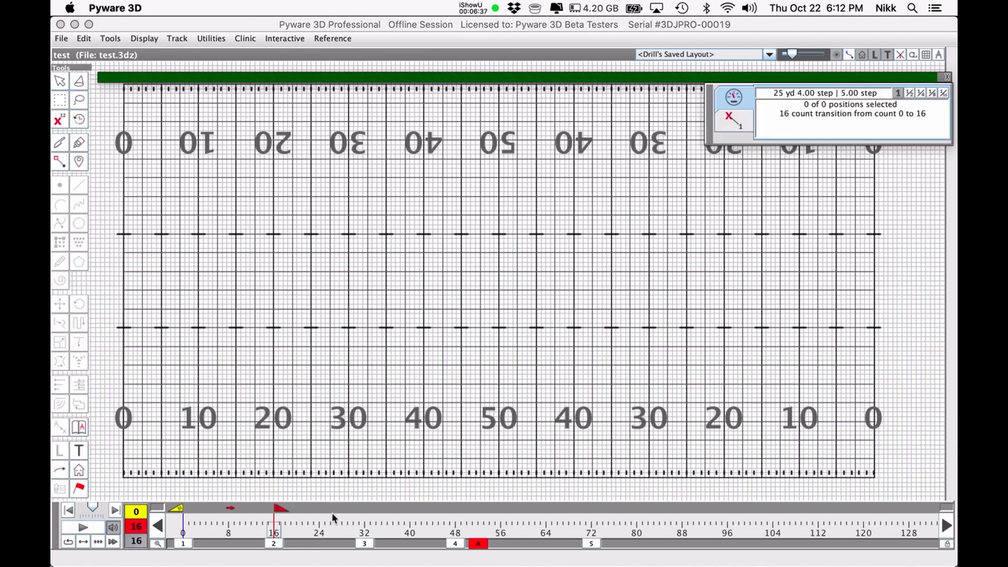
click(455, 543)
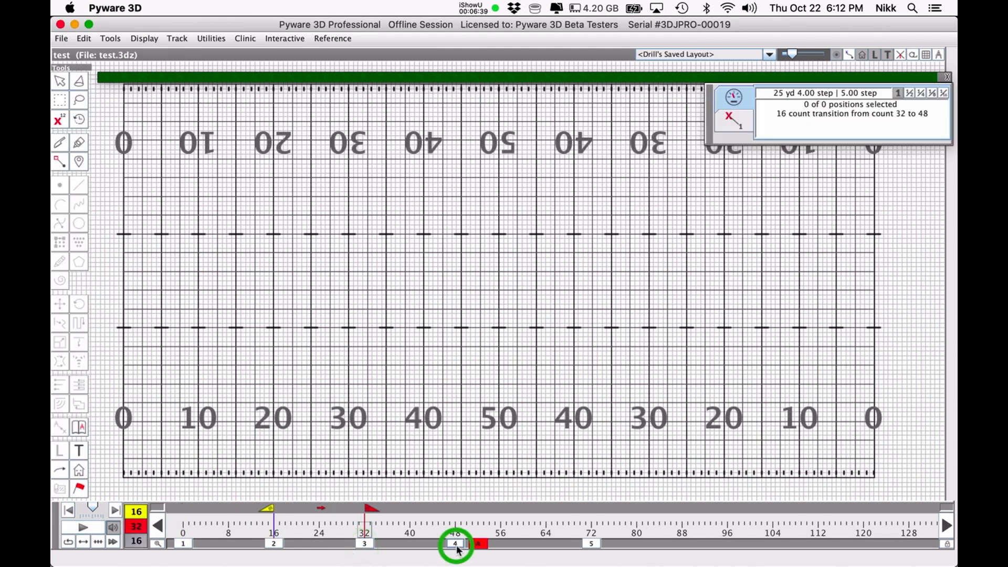
click(274, 544)
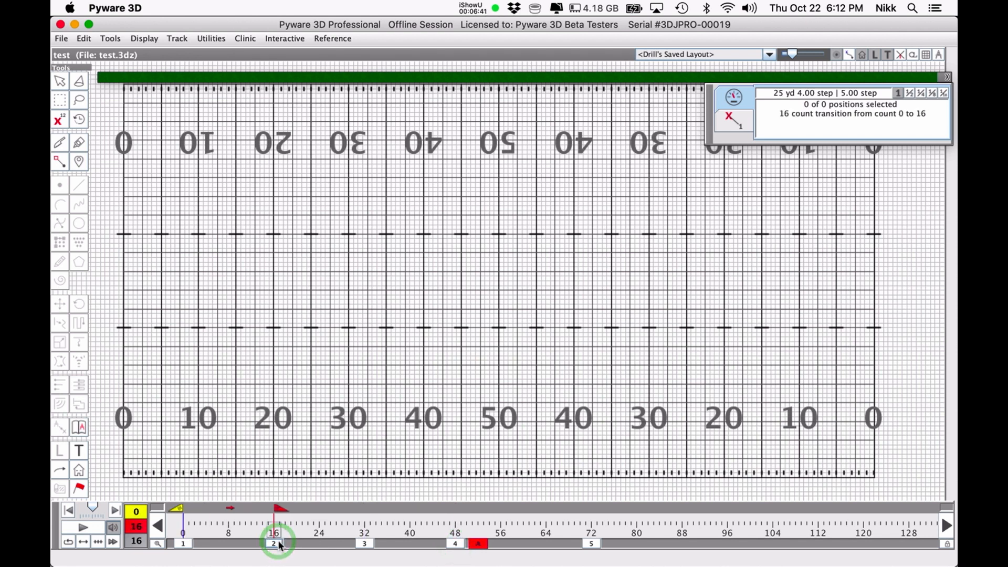
click(183, 543)
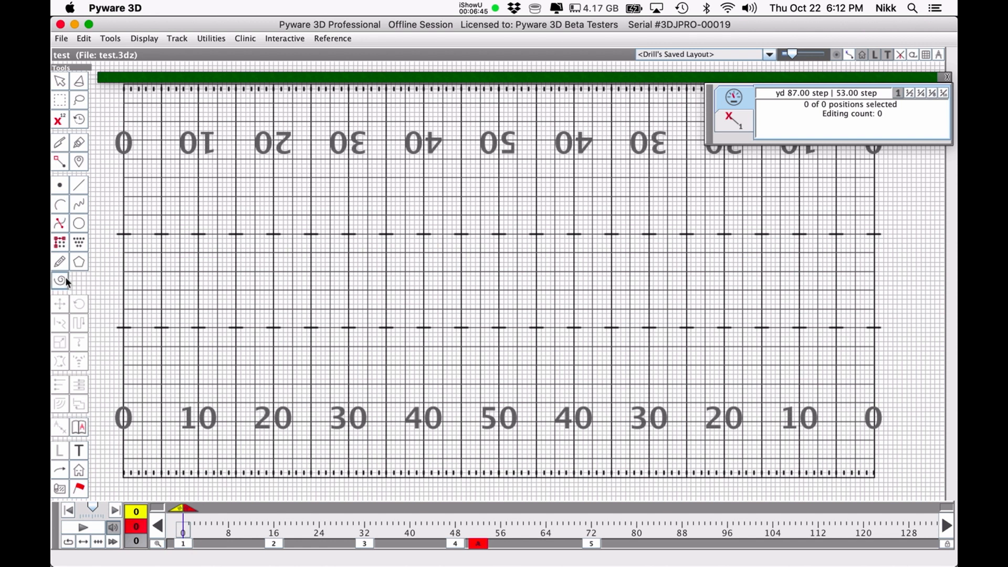
Draw a 21-performer V with 11 positions per leg, omitting the overlap, and accept.
click(79, 186)
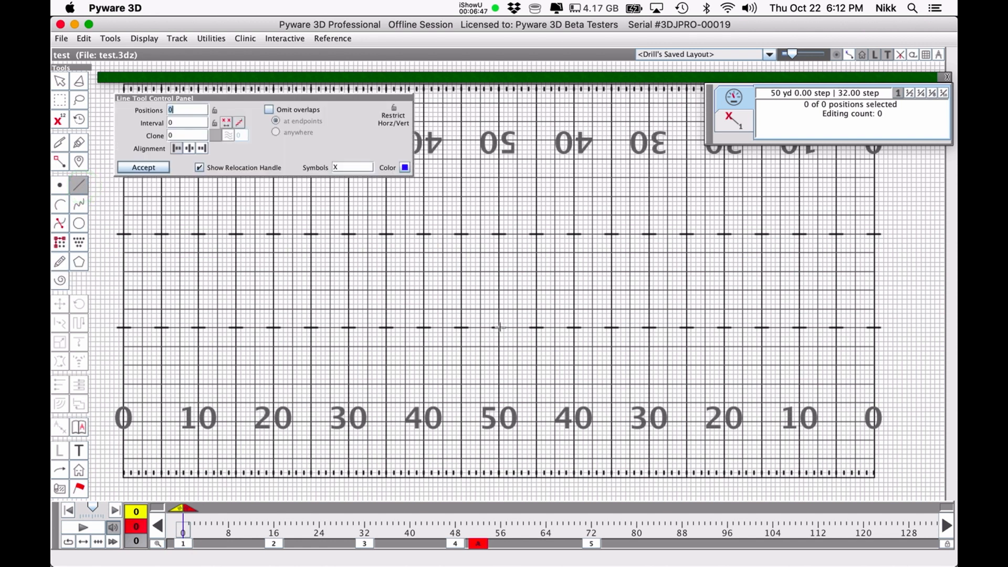
click(498, 327)
text(11)
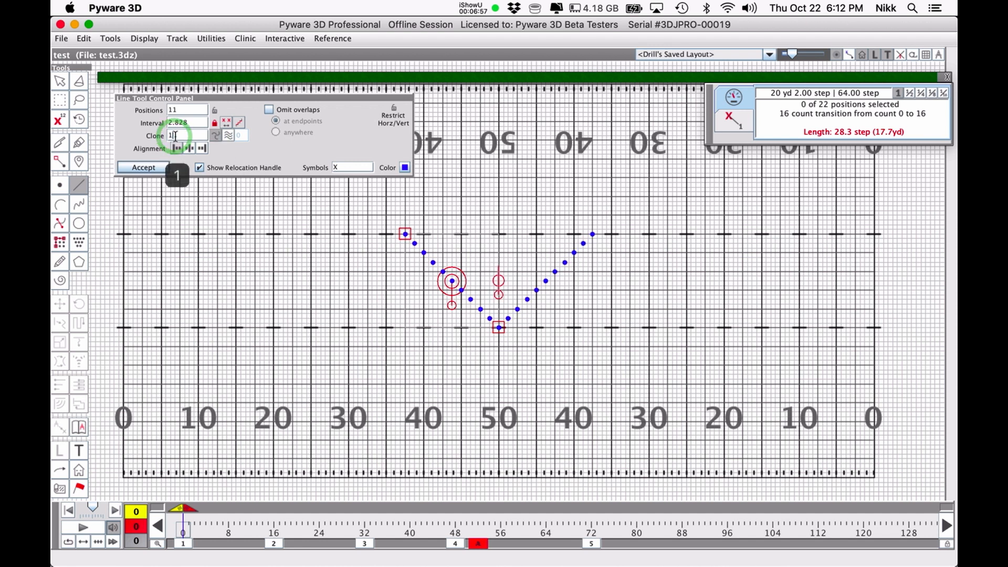
click(269, 109)
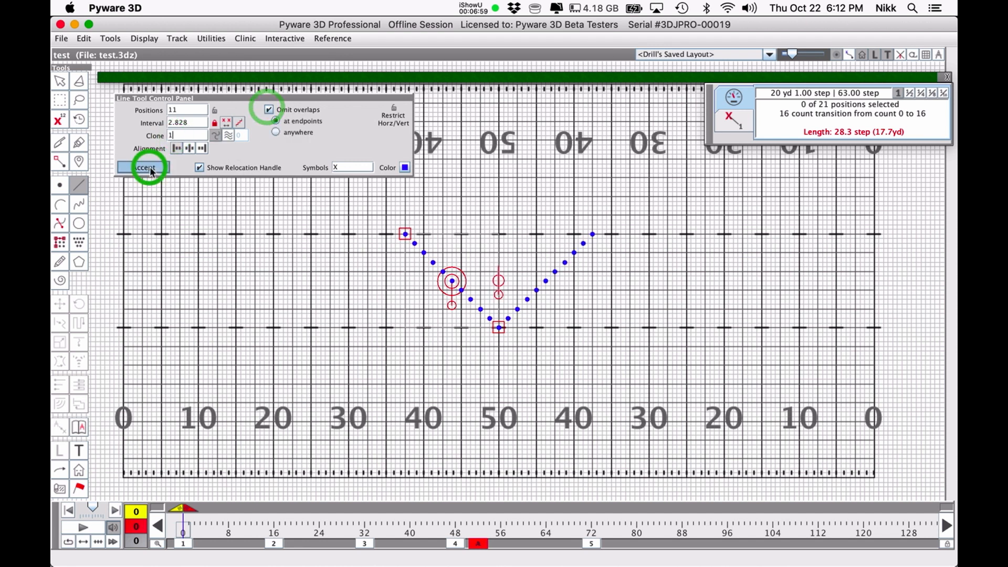
click(147, 167)
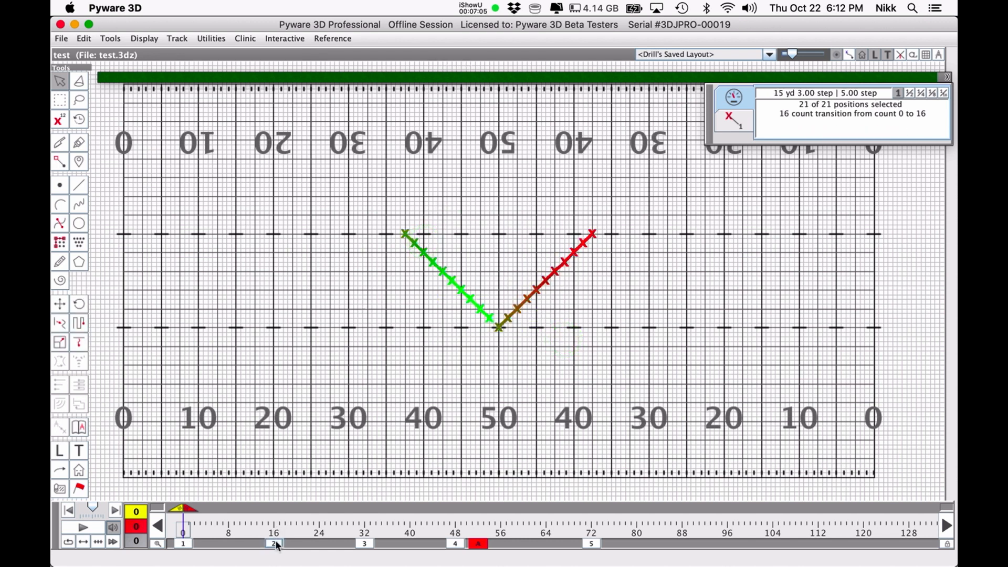
On set 2, push the V 10 yards toward the front at an 8-to-5 stride.
click(274, 544)
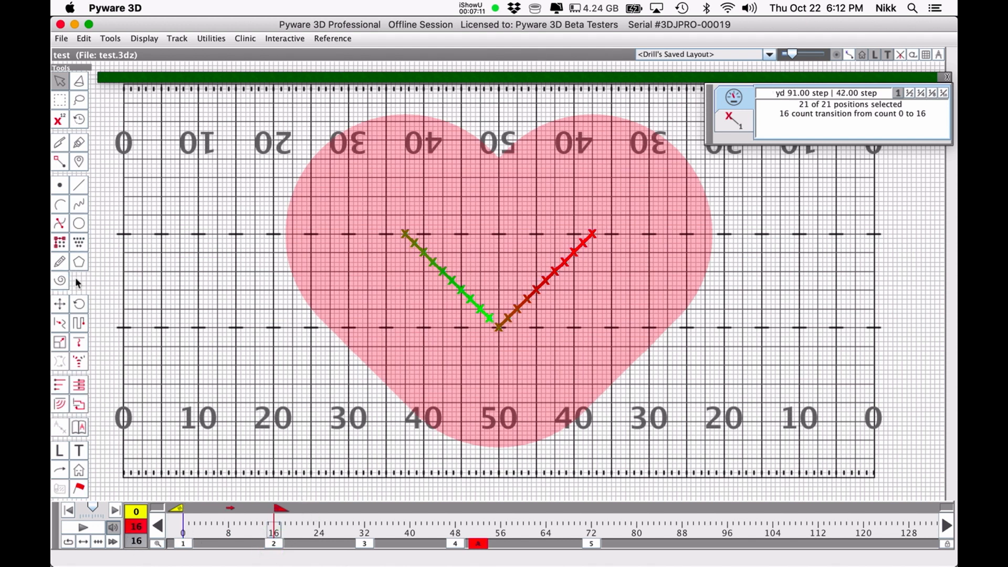
click(60, 304)
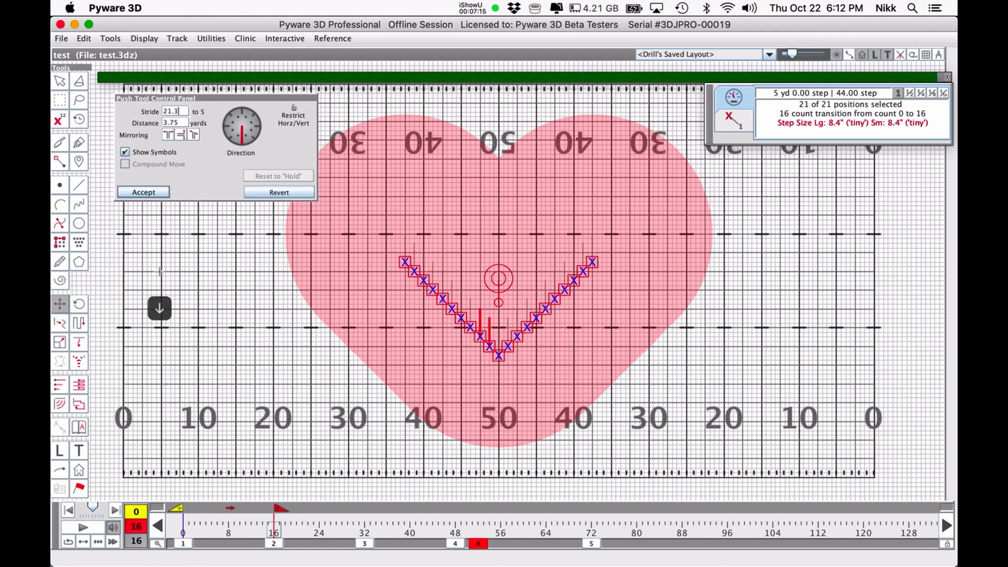
text(8.5)
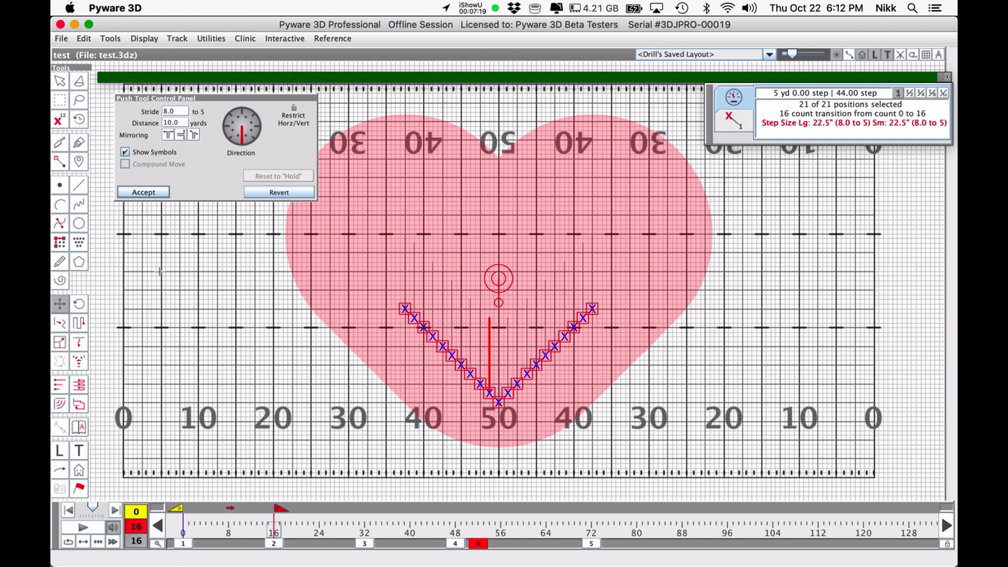
click(143, 192)
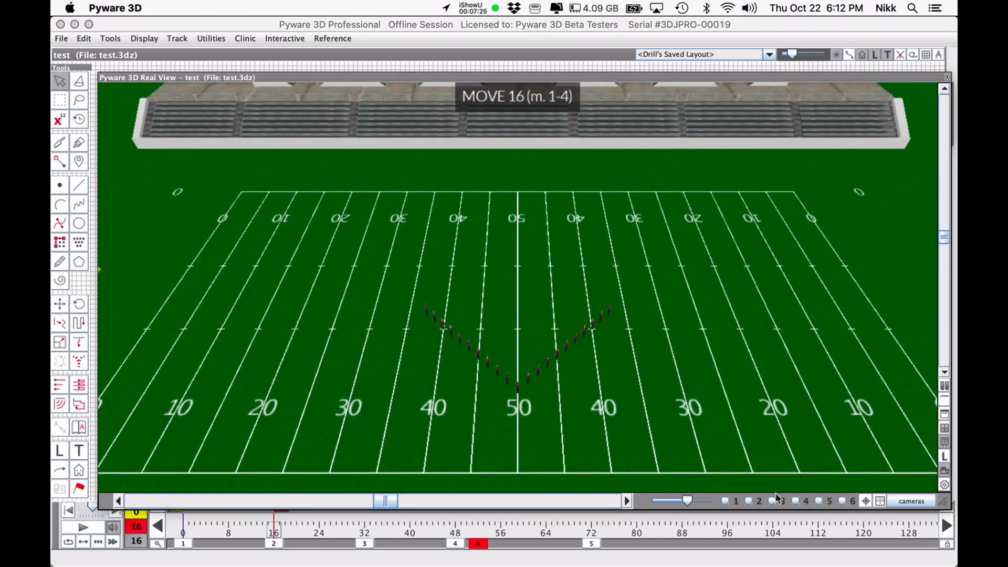
Apply the Nikk Pilato (HS) field in the second camera view and play back Move 16.
click(768, 54)
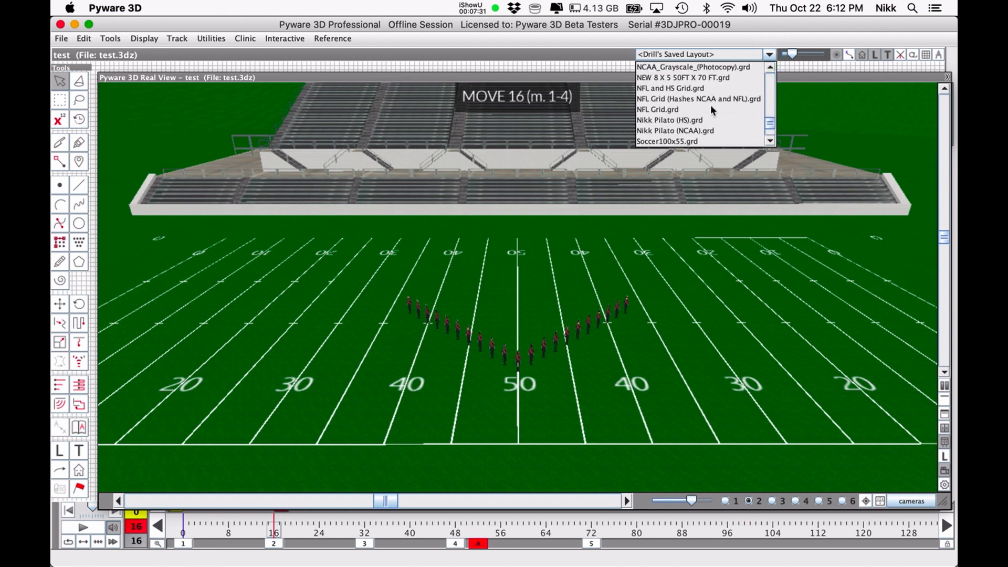
click(668, 120)
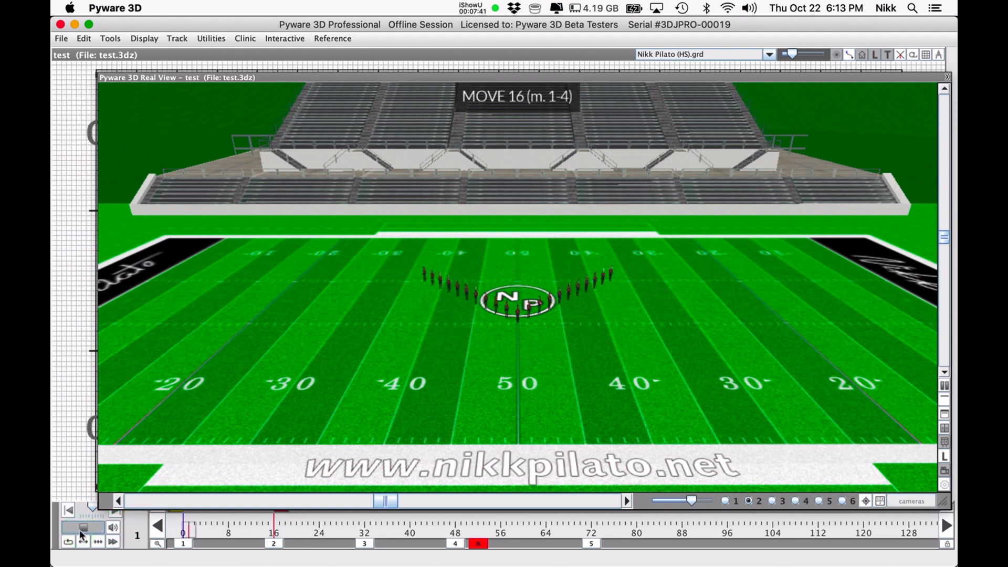
click(273, 544)
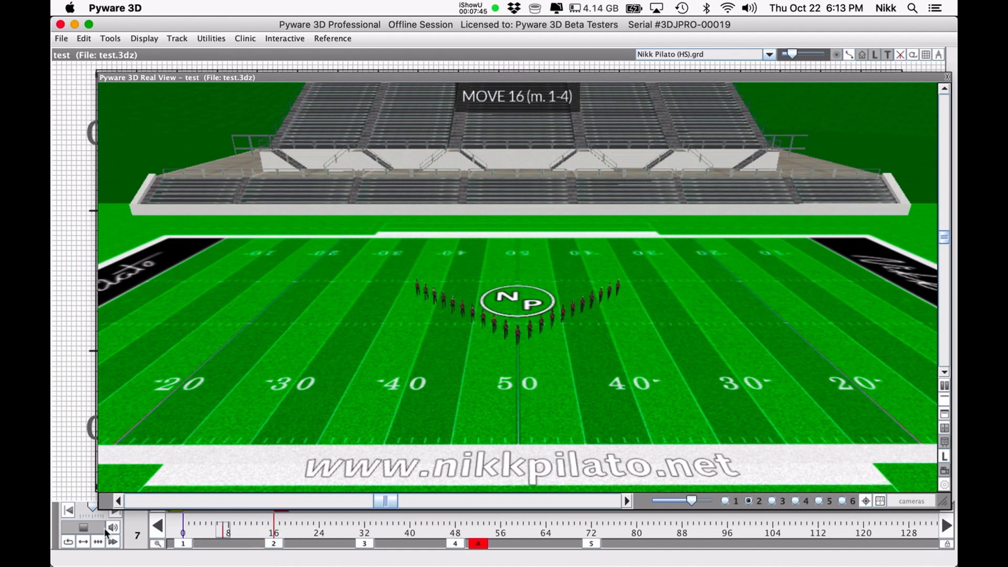
click(83, 527)
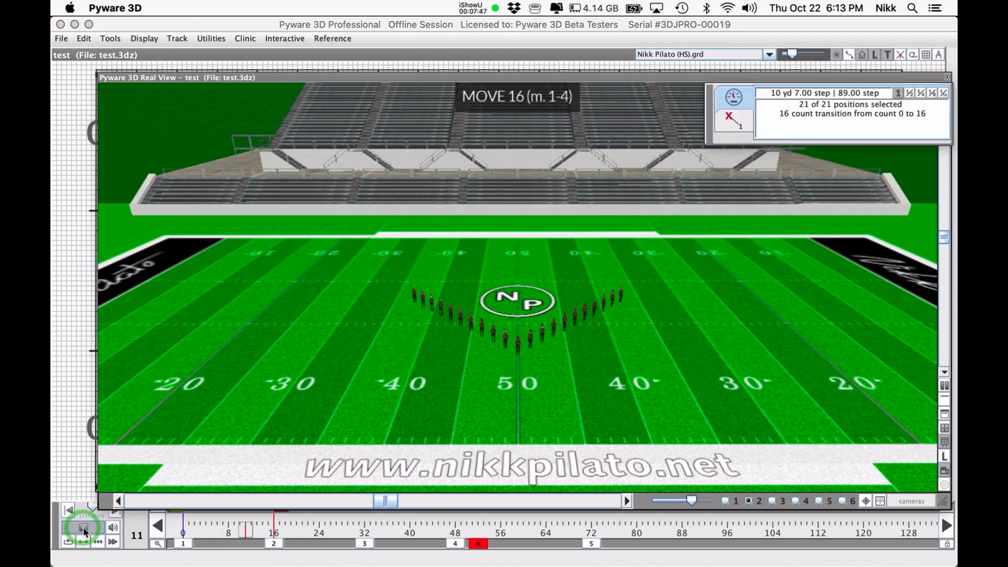
click(82, 527)
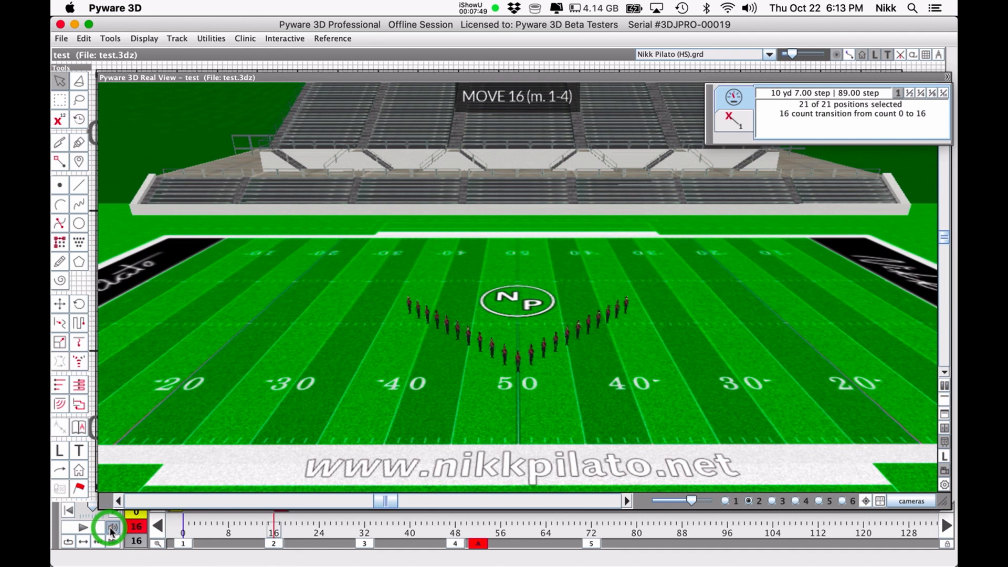
click(109, 526)
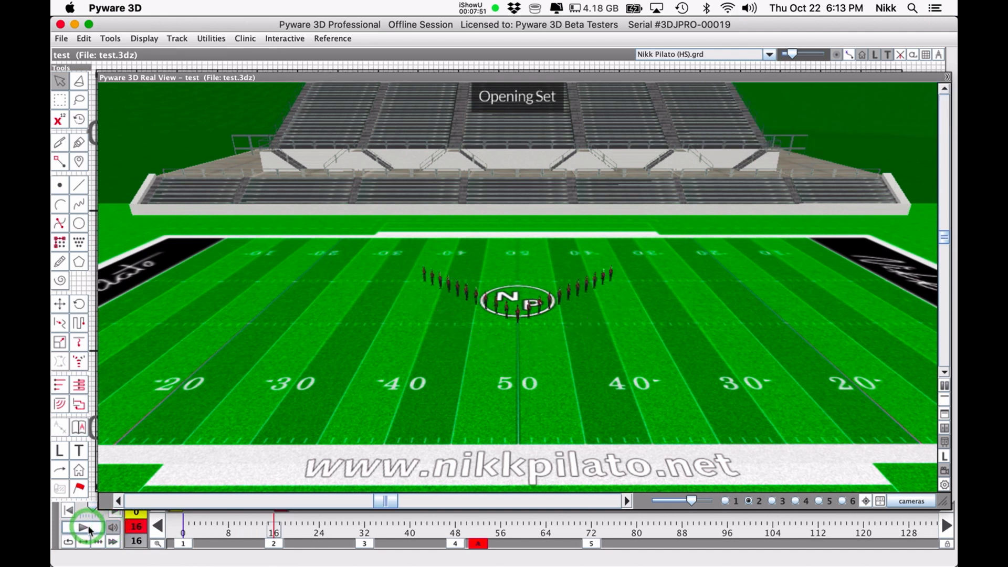
click(83, 527)
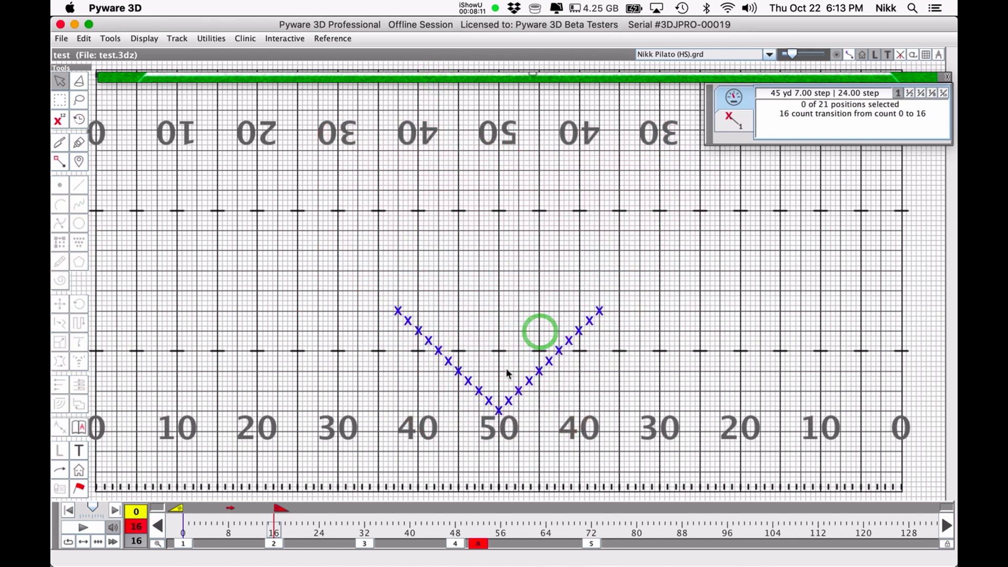
On the 16–32 transition, draw all 21 performers into a straight company front.
click(364, 543)
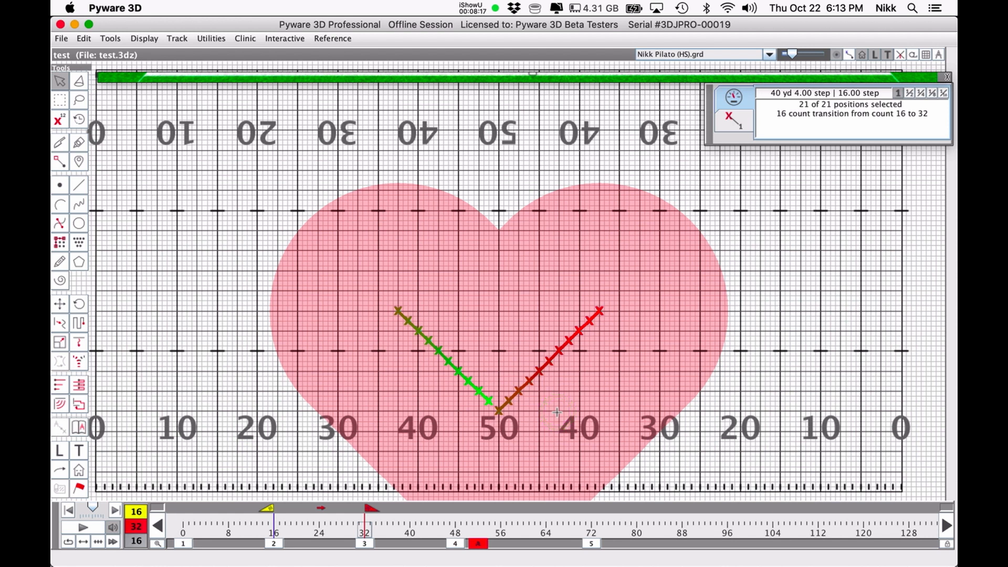
click(488, 401)
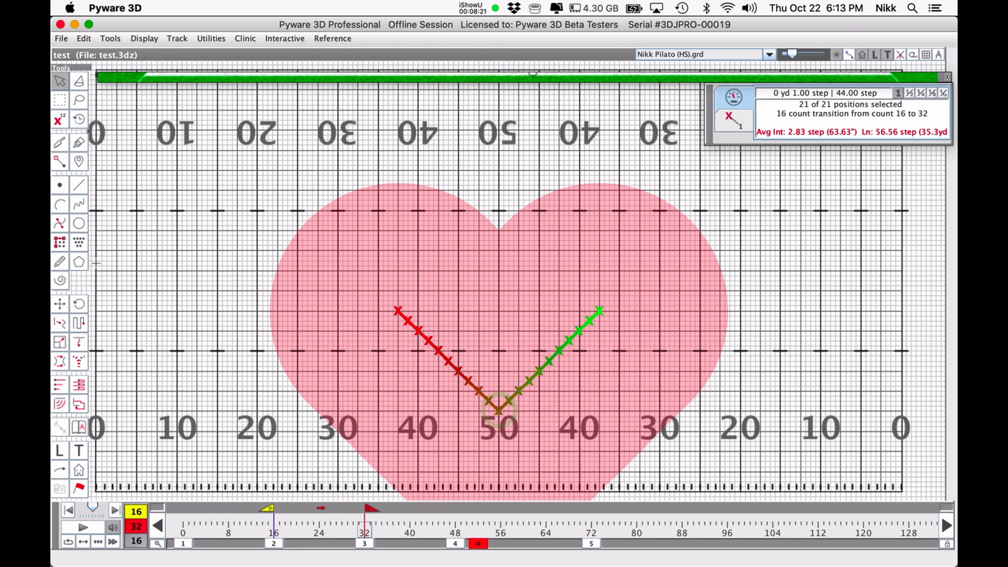
click(78, 186)
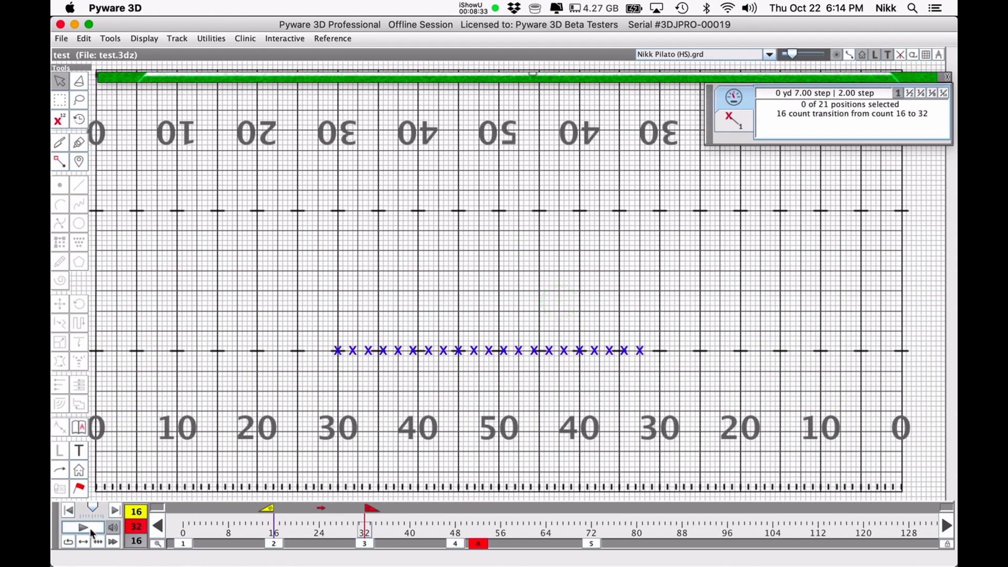
Play back the move into the company front and step through its counts.
click(83, 527)
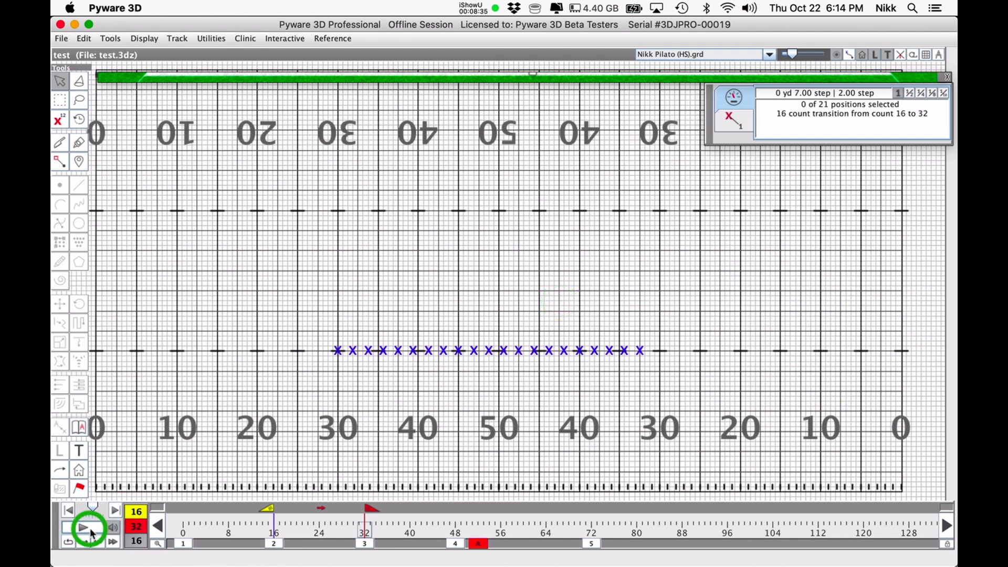
click(82, 527)
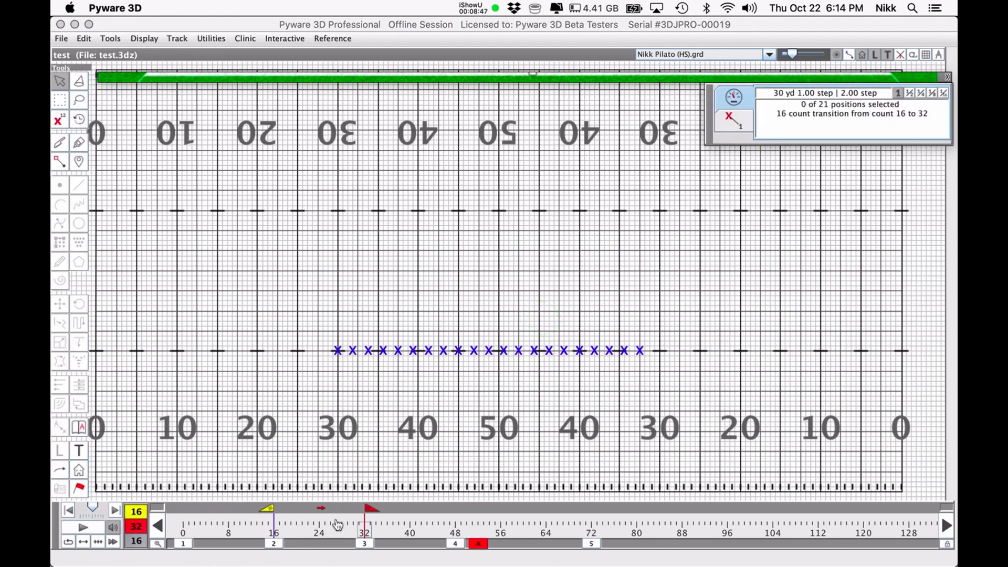
click(82, 541)
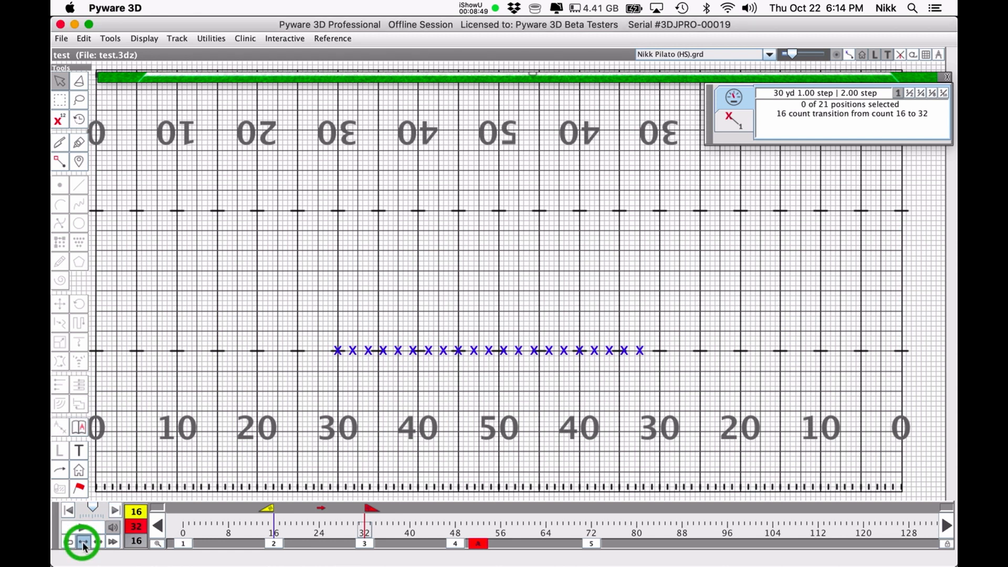
click(82, 541)
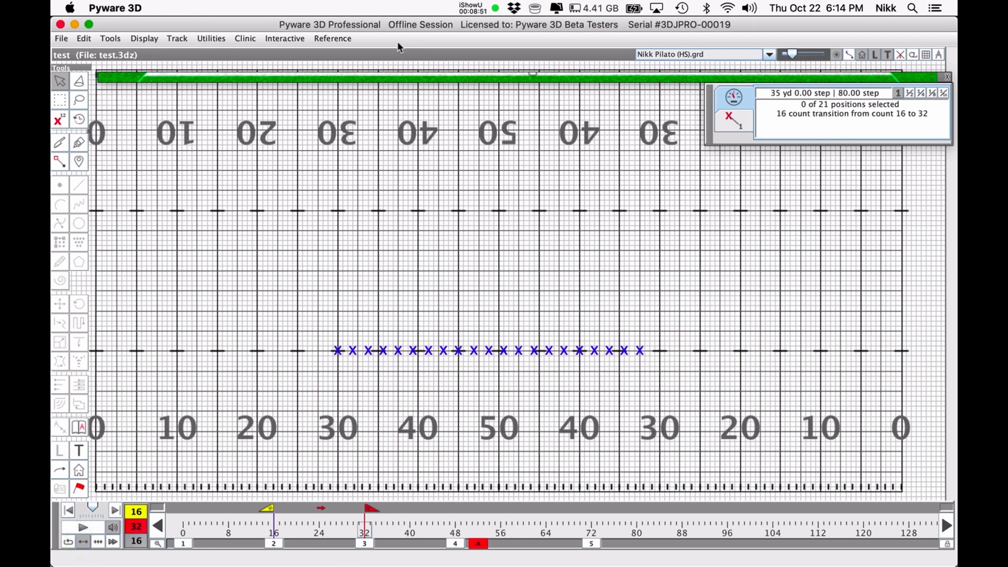
click(82, 542)
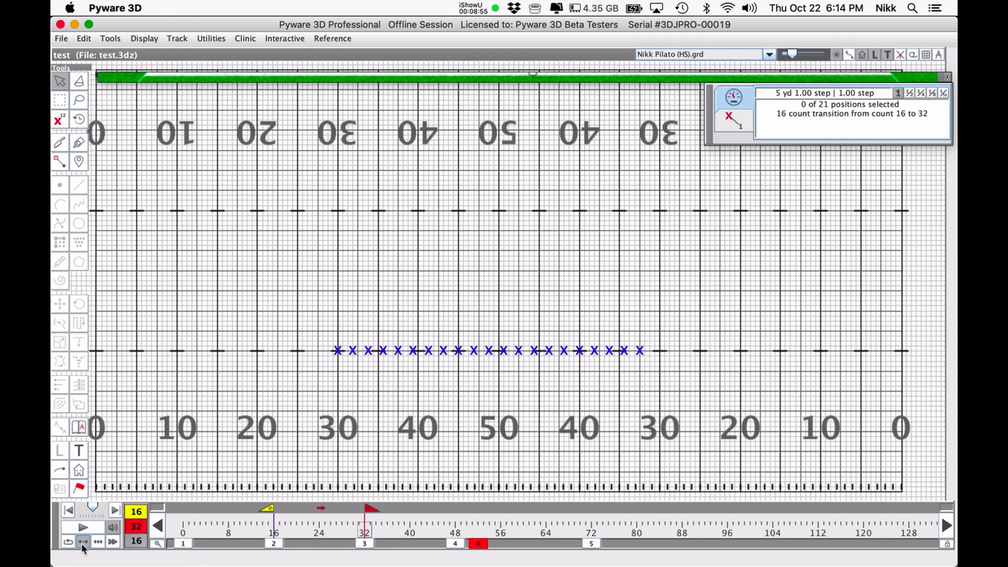
click(83, 541)
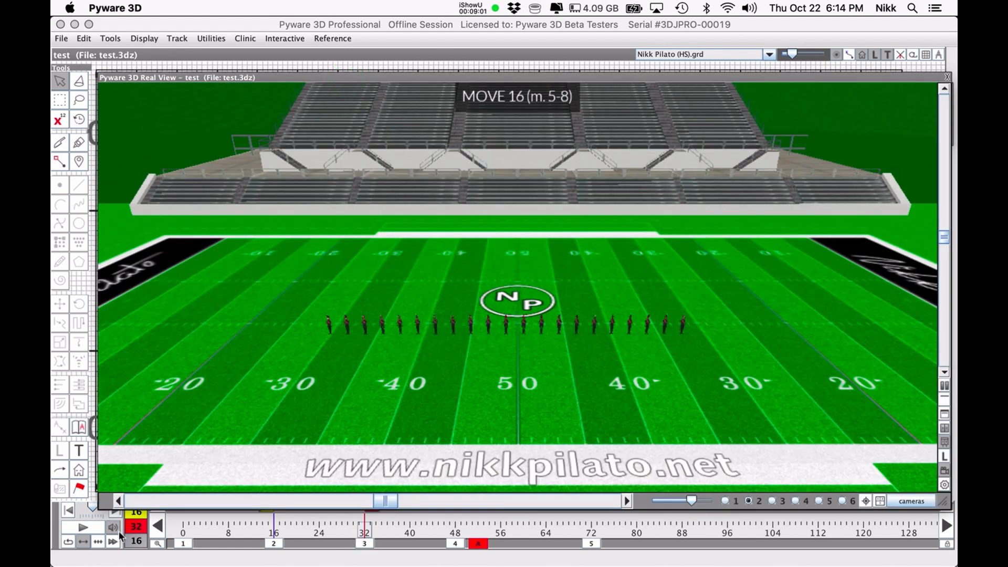
click(83, 527)
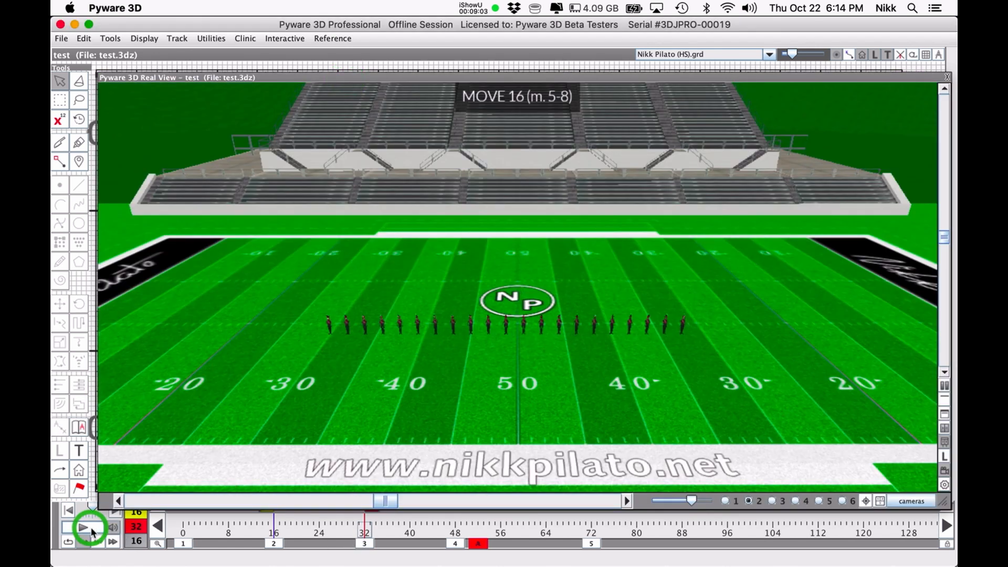
click(84, 527)
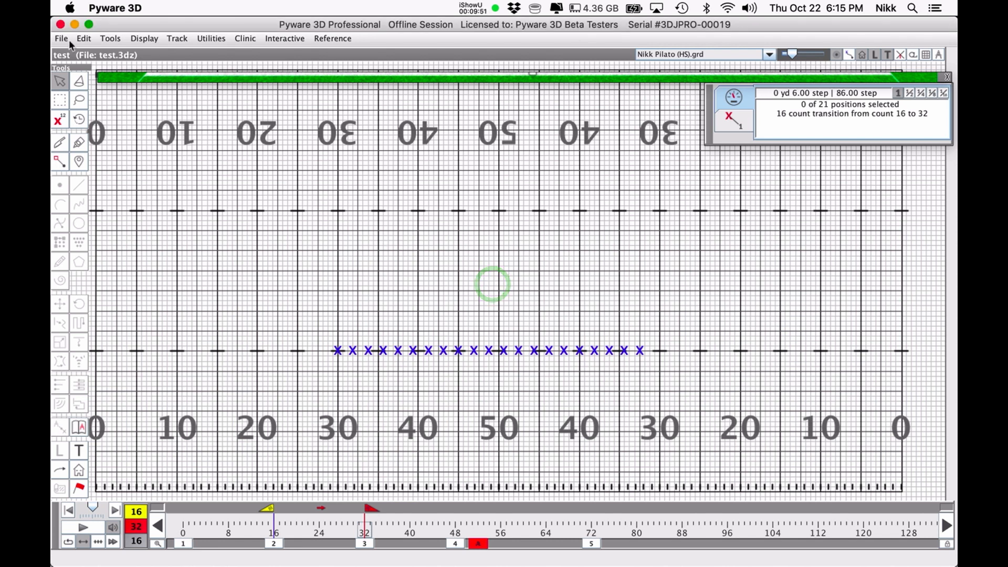
Save the current drill, then bring up the Save a Drill File As dialog.
click(61, 37)
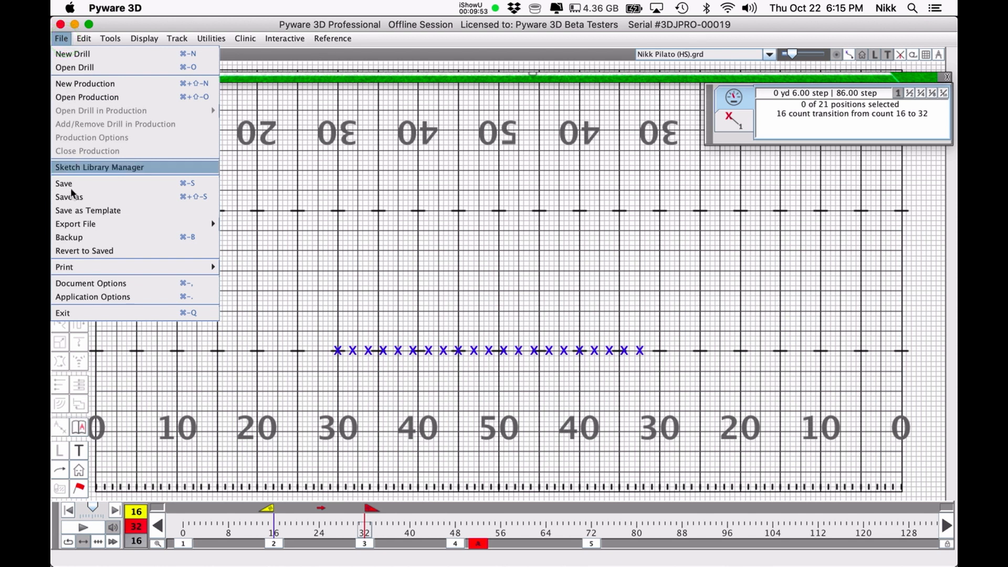
click(63, 183)
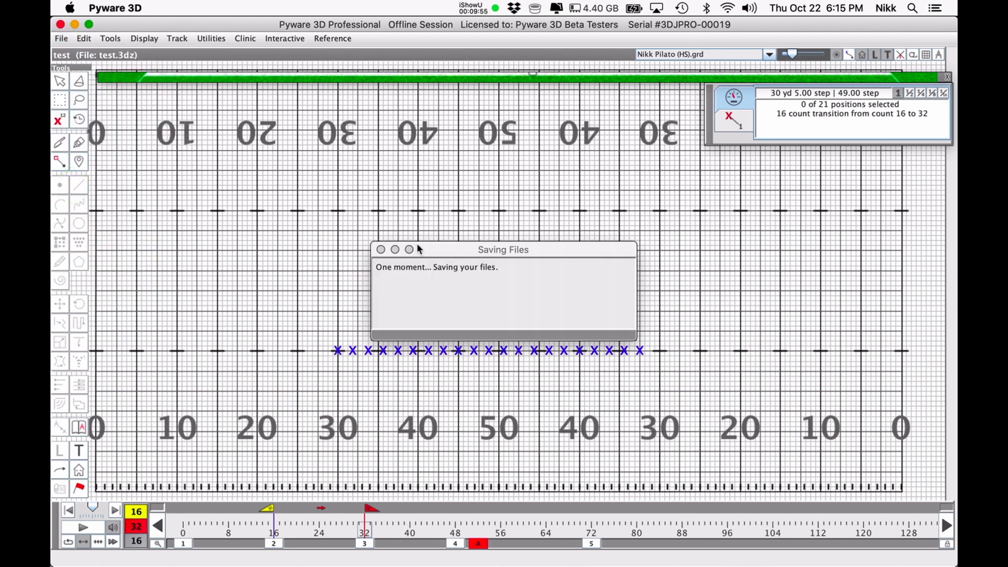
click(61, 37)
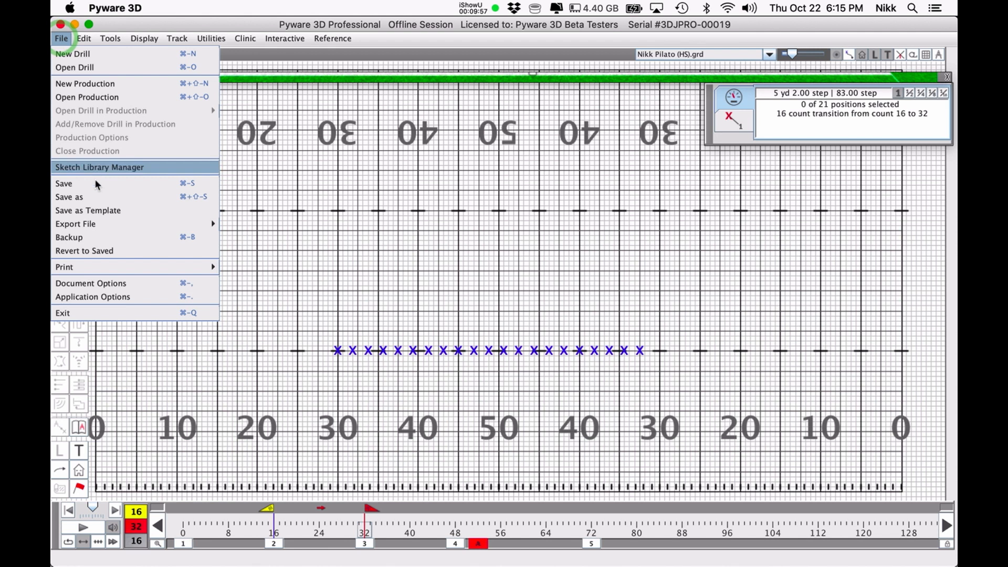
click(69, 197)
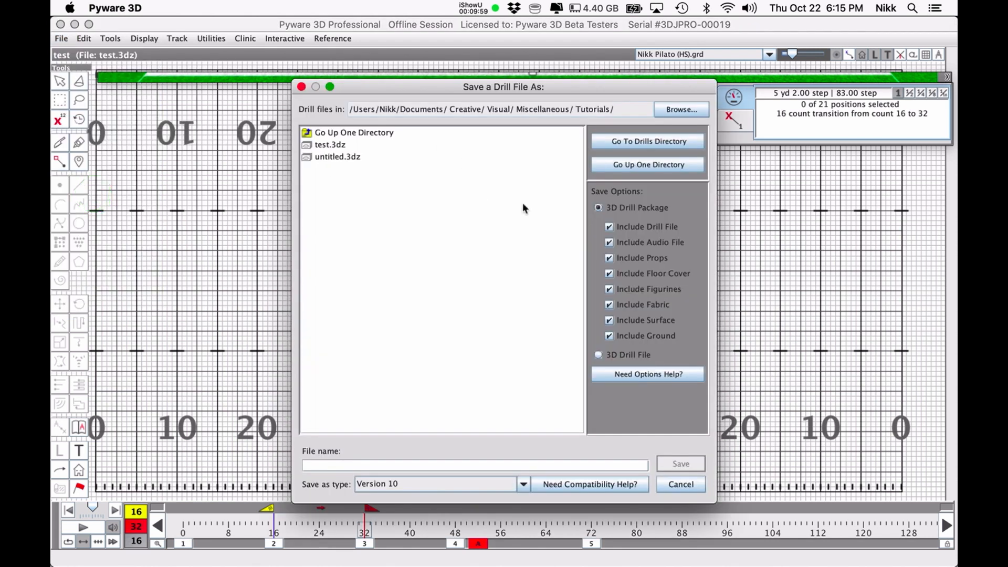
mouse_move(467, 235)
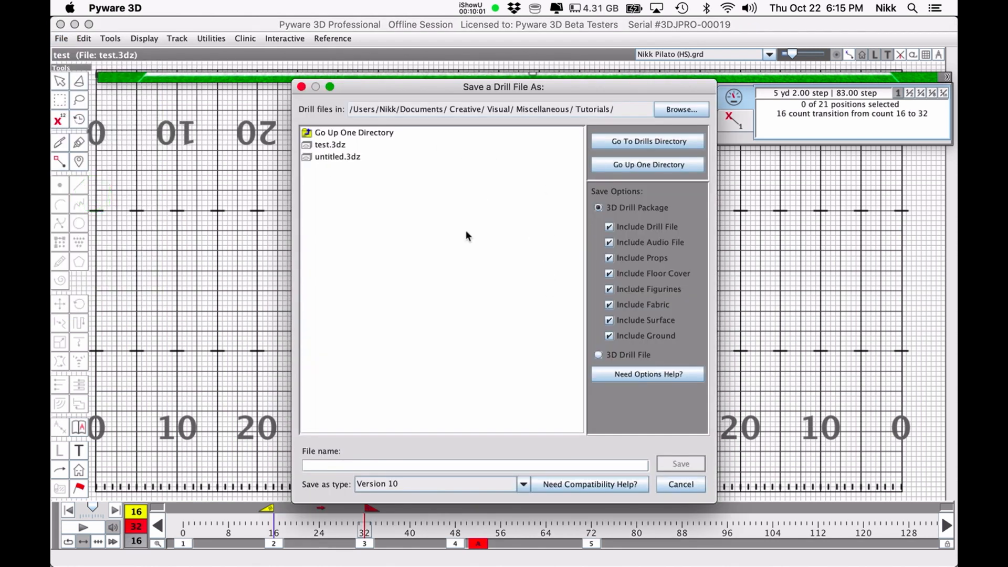
mouse_move(599, 356)
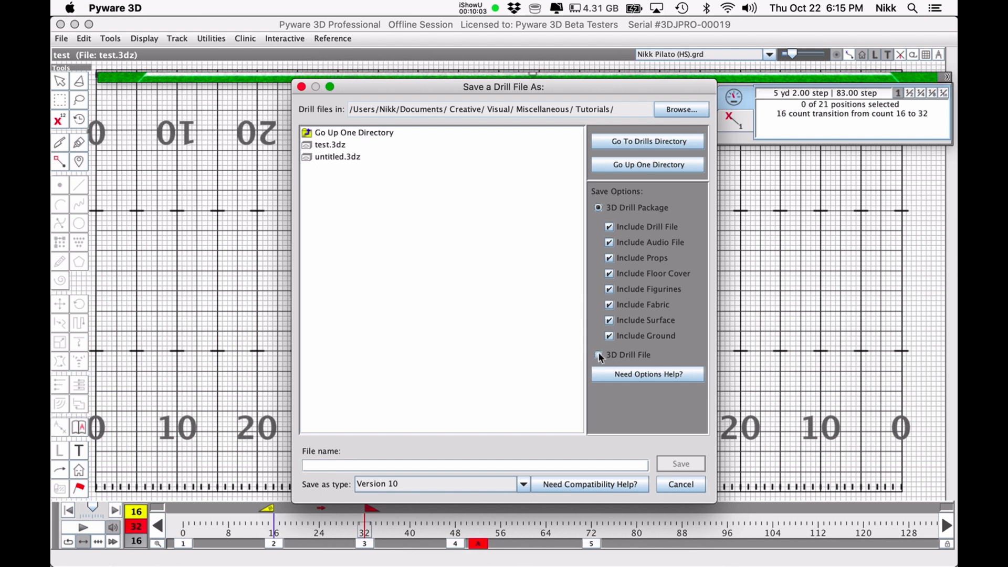
Try 3D Drill File format, revert to 3D Drill Package, then cancel without saving.
click(599, 354)
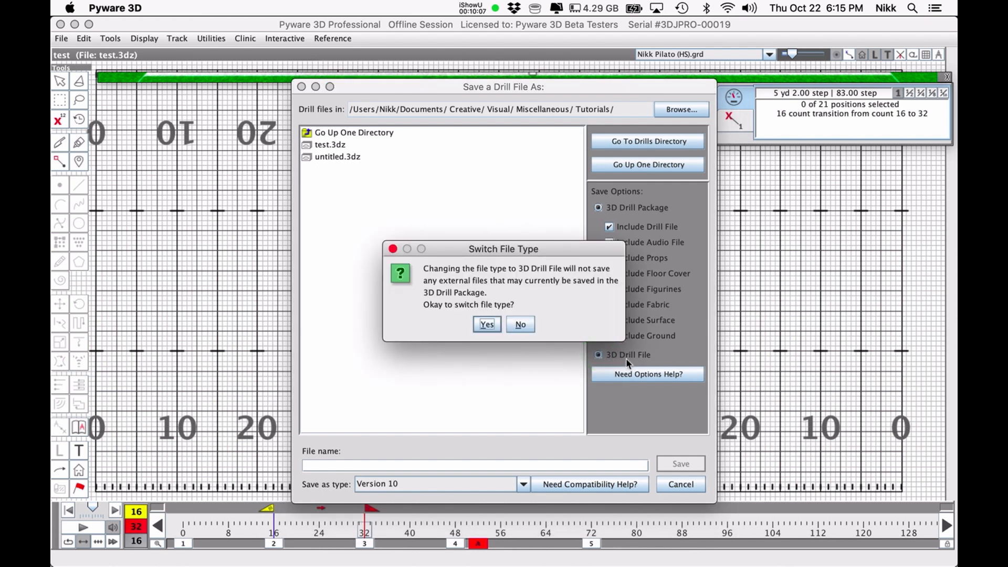
mouse_move(556, 297)
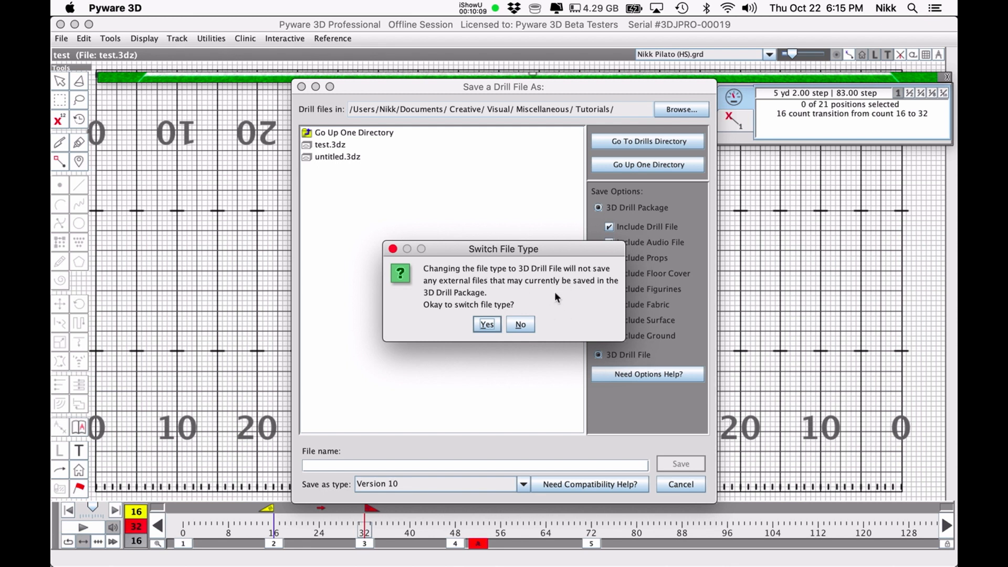
mouse_move(617, 350)
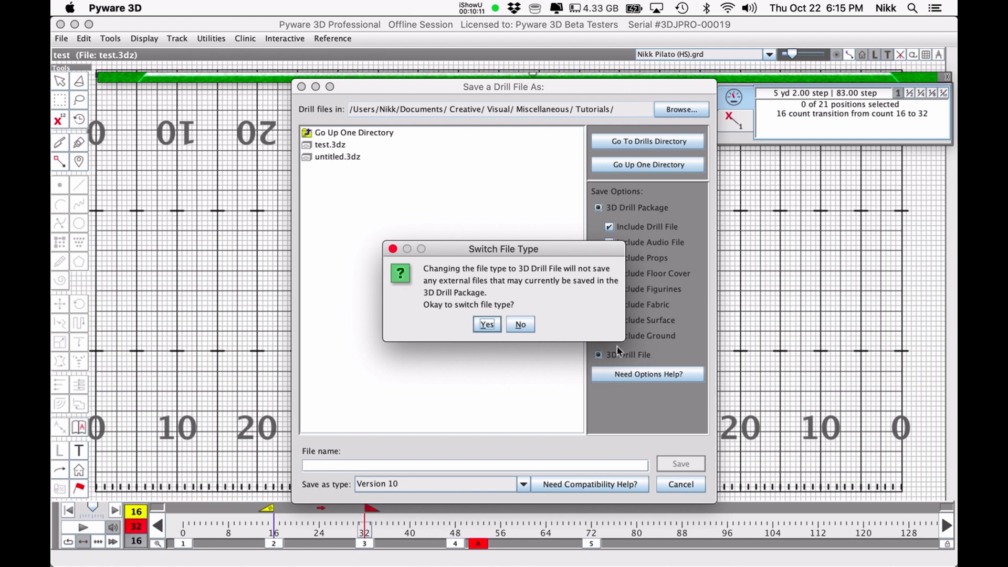
mouse_move(584, 387)
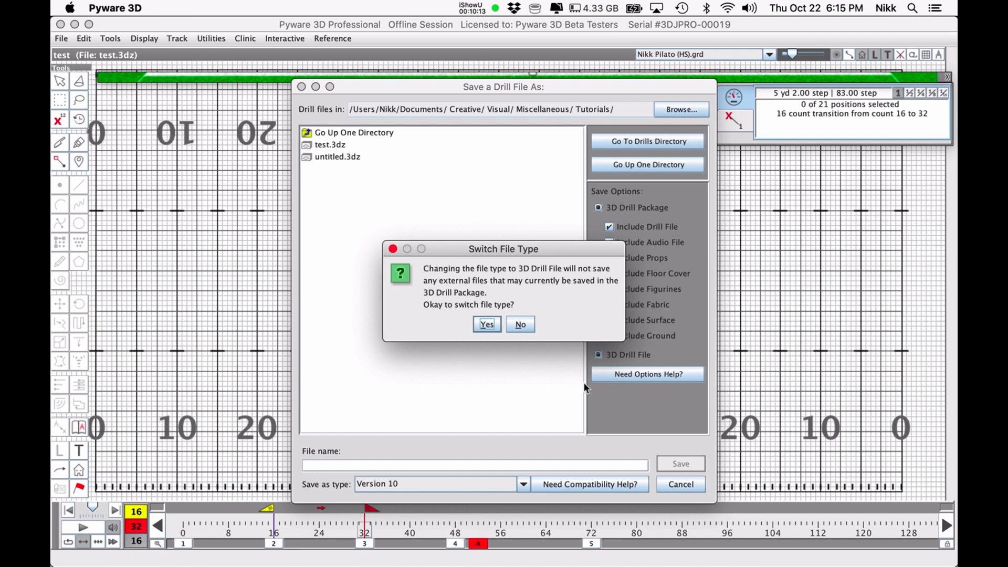
click(520, 323)
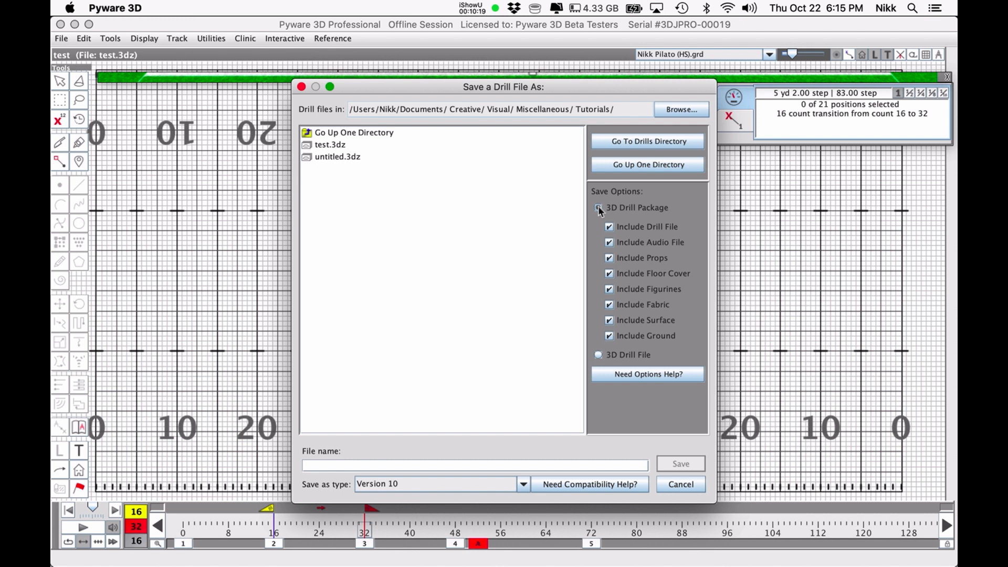
click(598, 206)
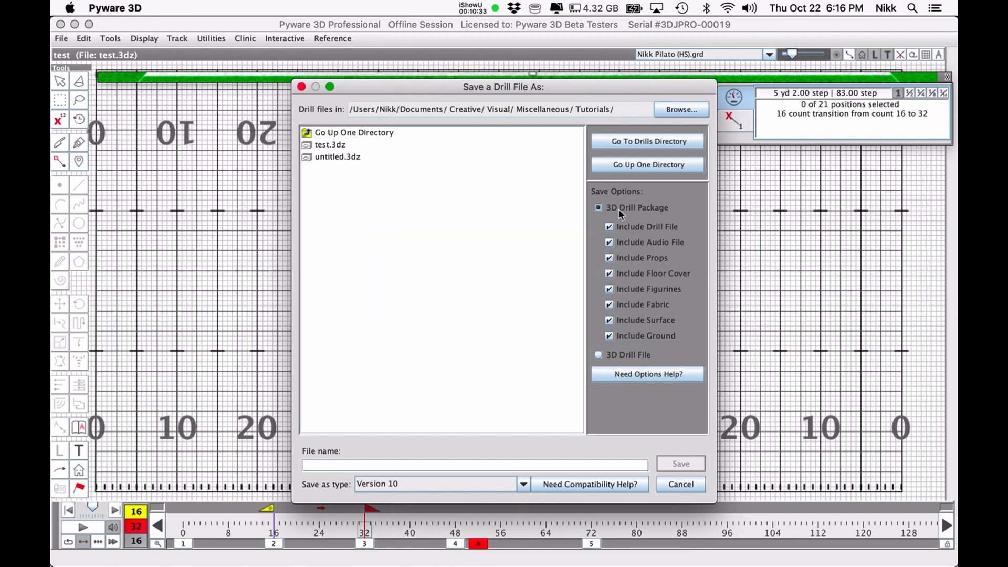
click(334, 465)
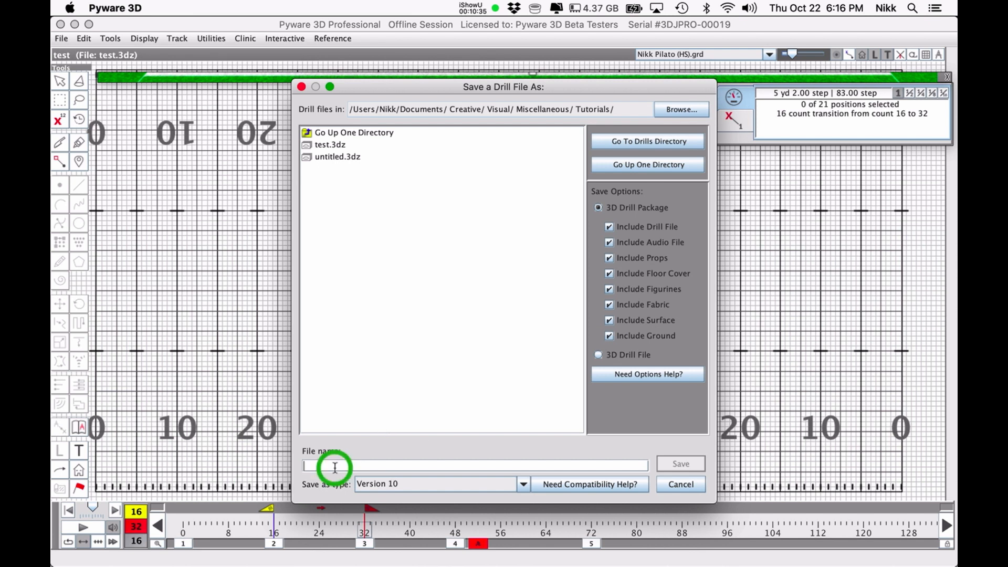
mouse_move(376, 340)
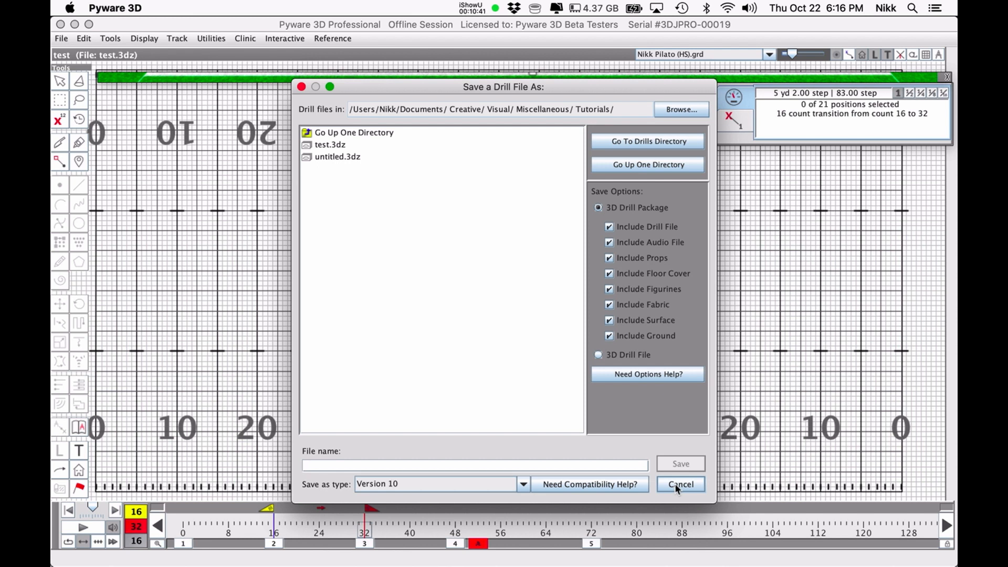
click(679, 484)
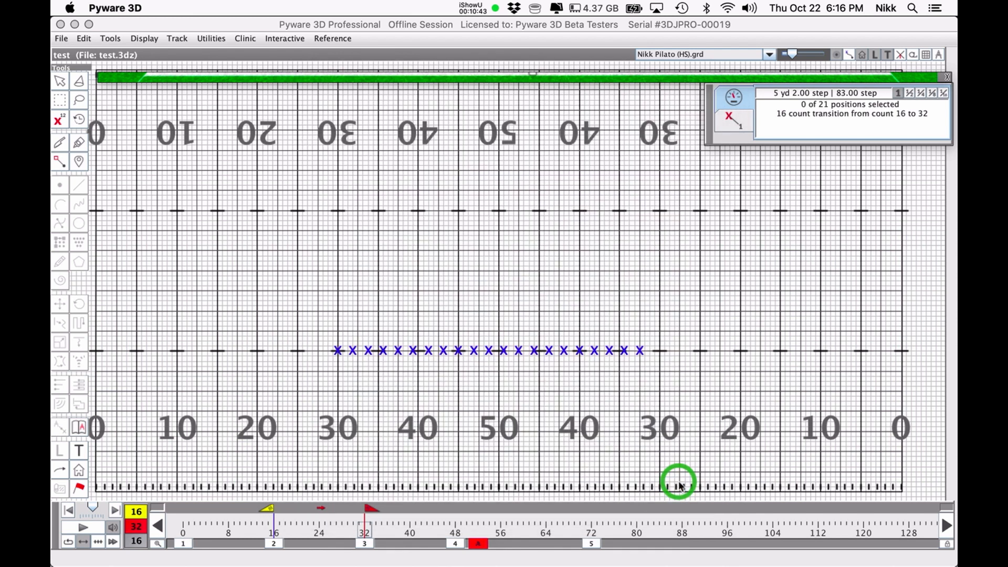